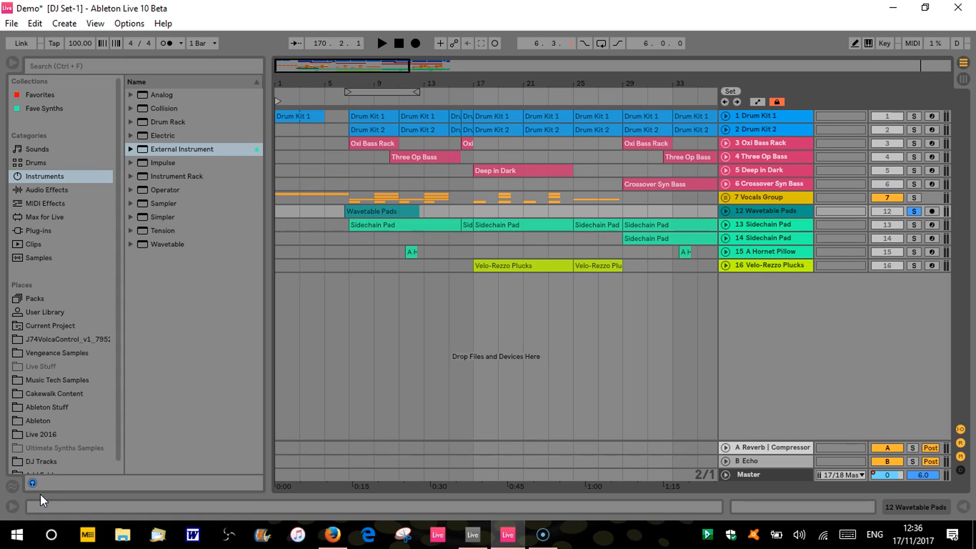
Hide the Wavetable Pads volume and reverb lanes, leaving only its full-height clip visible
left_click(914, 211)
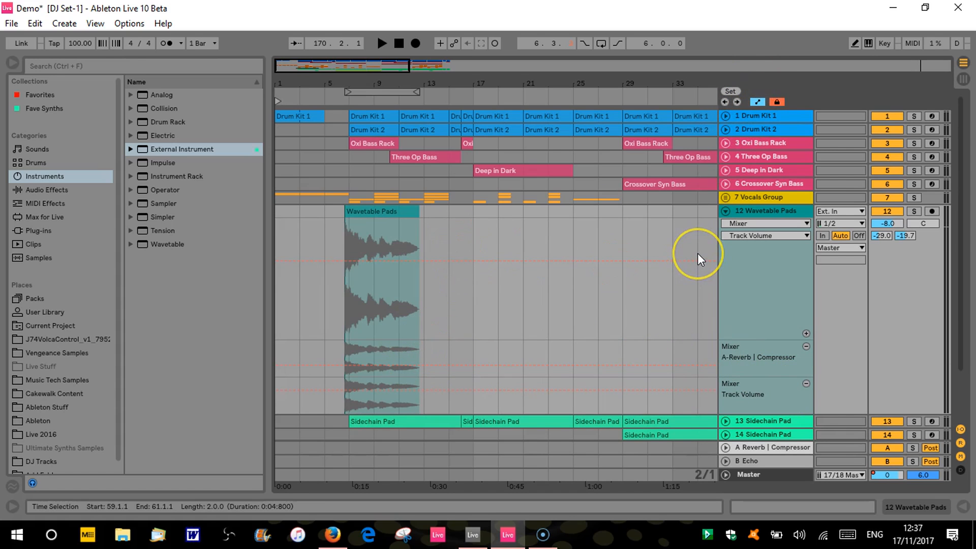
mouse_move(404, 248)
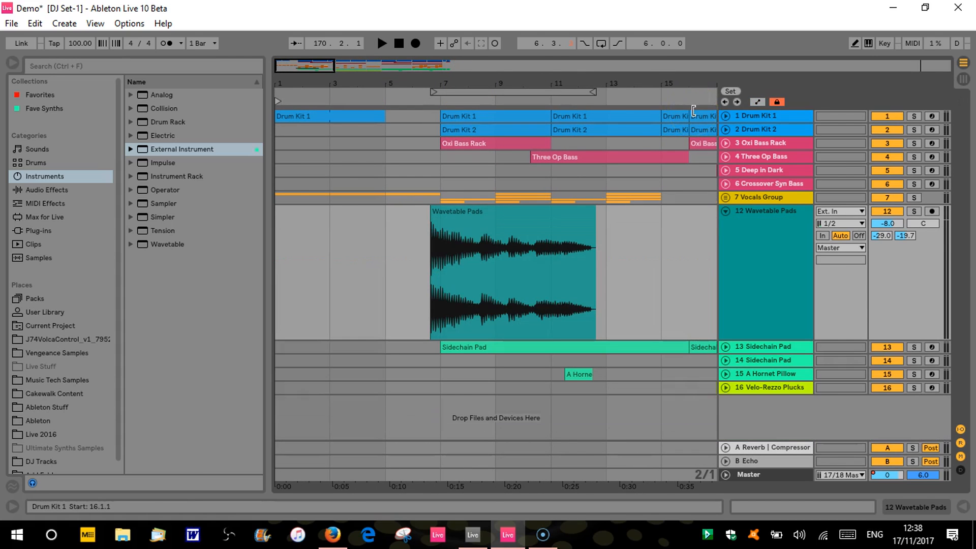
Place the insert marker at bar 11 in the Wavetable Pads clip and start playback
left_click(556, 296)
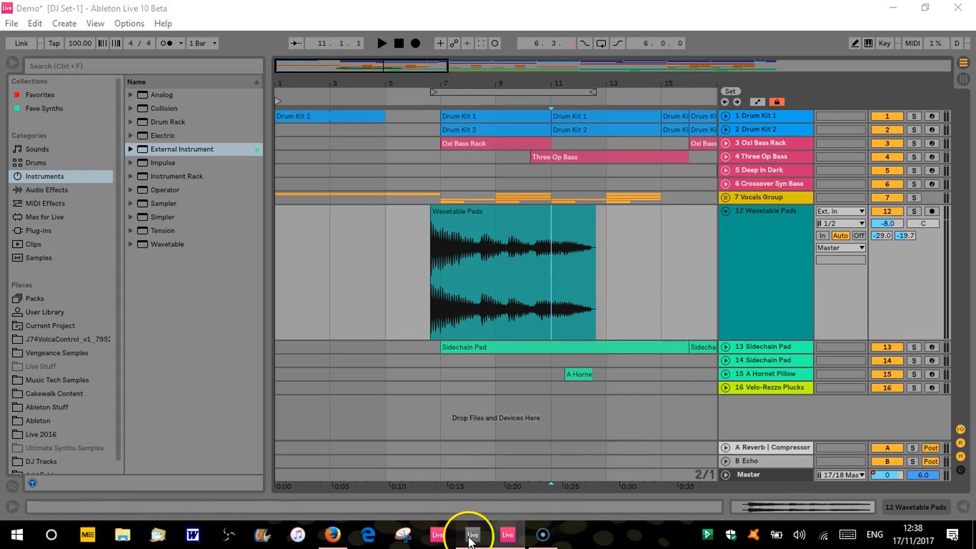
In Live 9, unfold the Perc loop track's automation, then return to Live 10
left_click(473, 535)
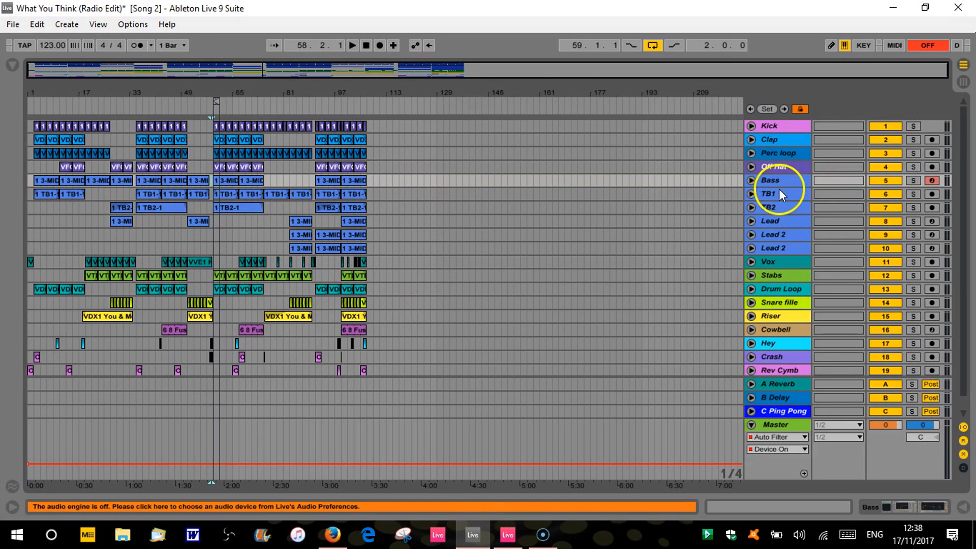
left_click(751, 180)
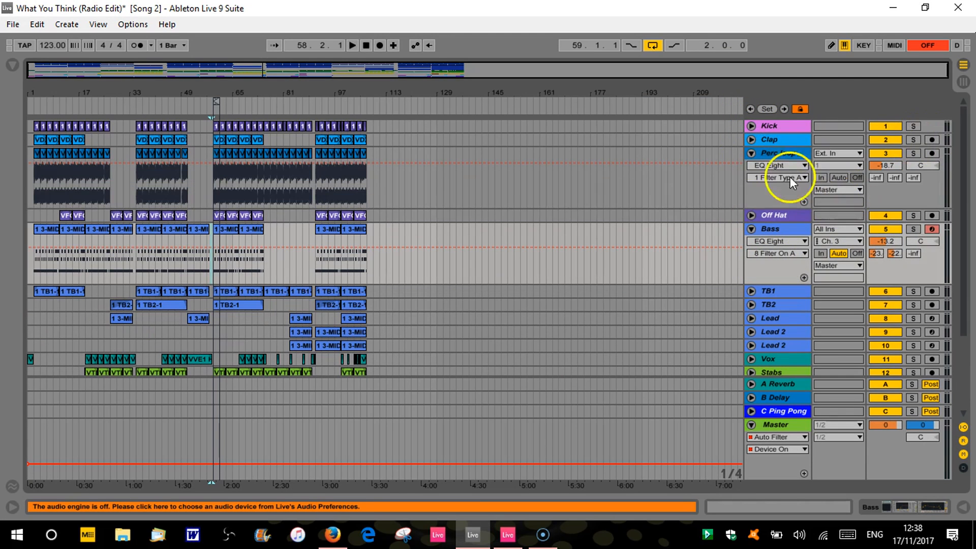
left_click(778, 177)
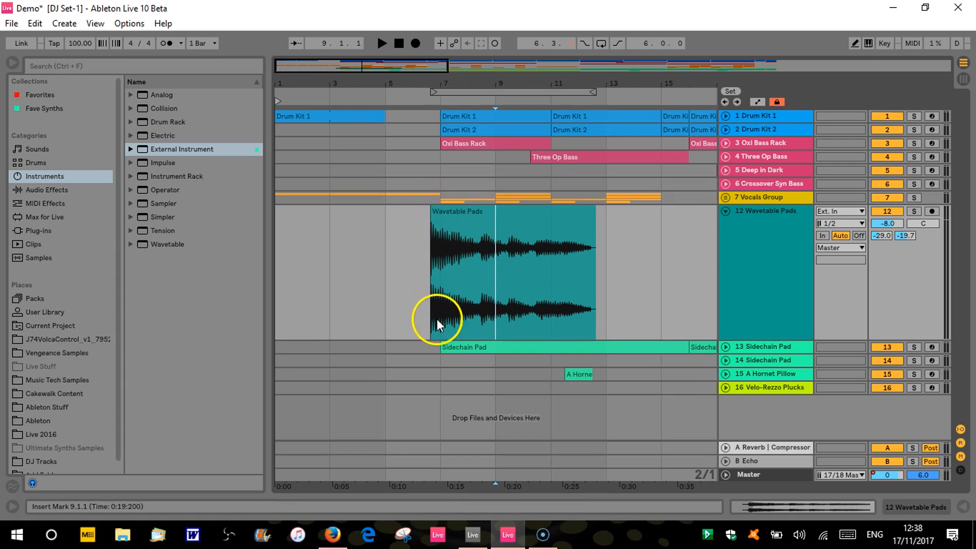
Shrink the Wavetable Pads track and collapse it to a single compact row
left_click(510, 268)
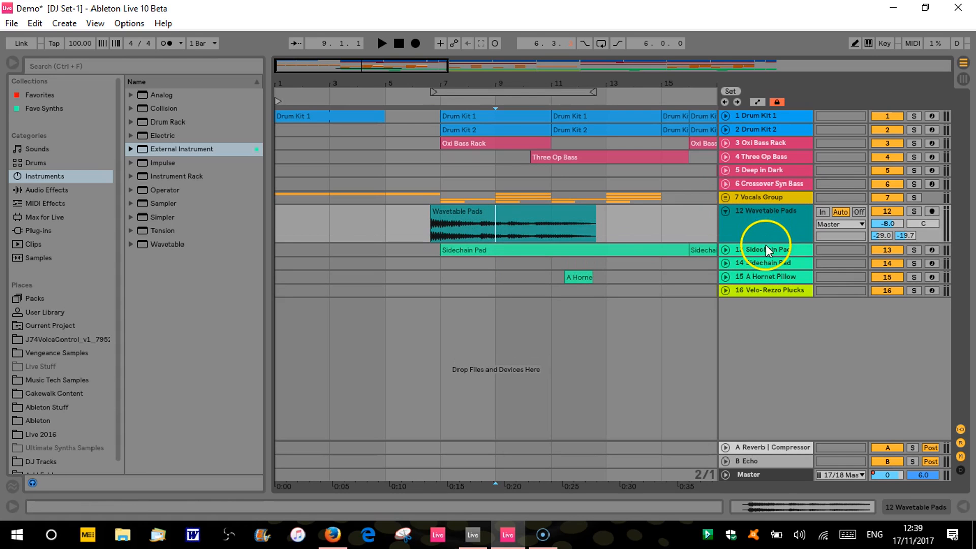
left_click(590, 223)
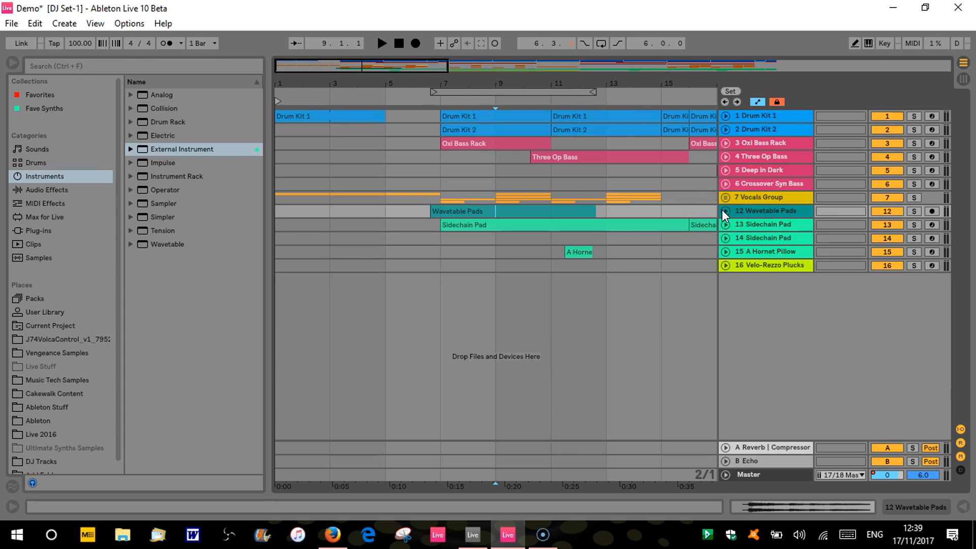
Unfold Wavetable Pads' automation lanes, add a volume point at bar 9, and select bars 7–11
left_click(725, 211)
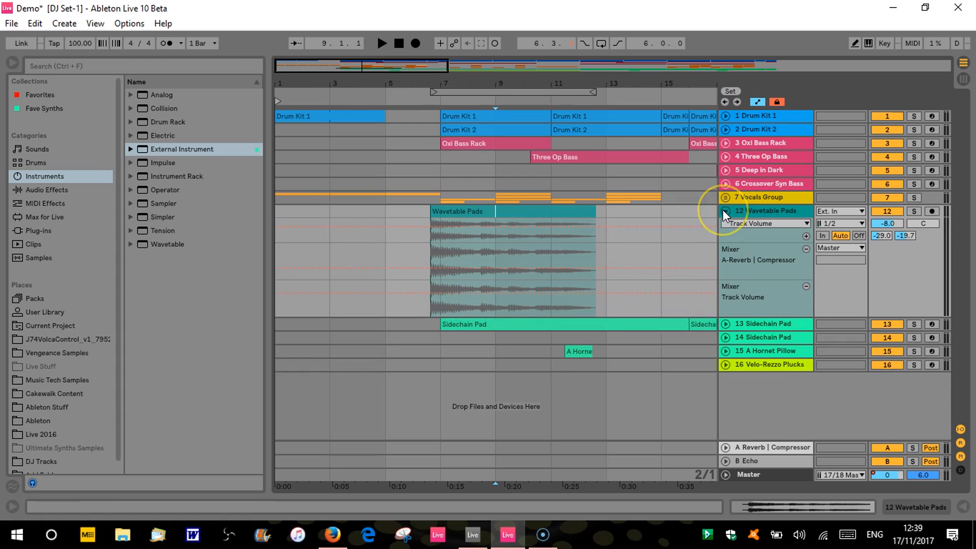
left_click(506, 310)
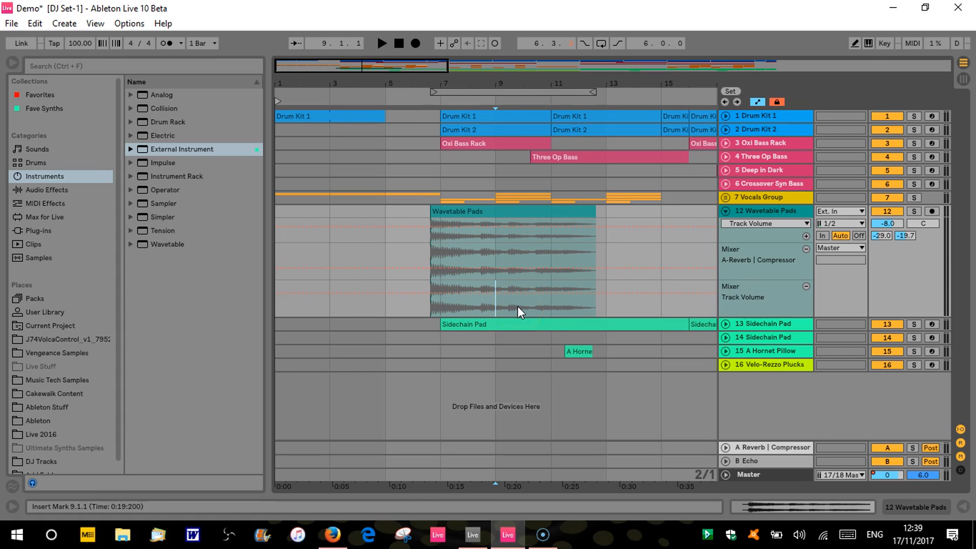
left_click(508, 212)
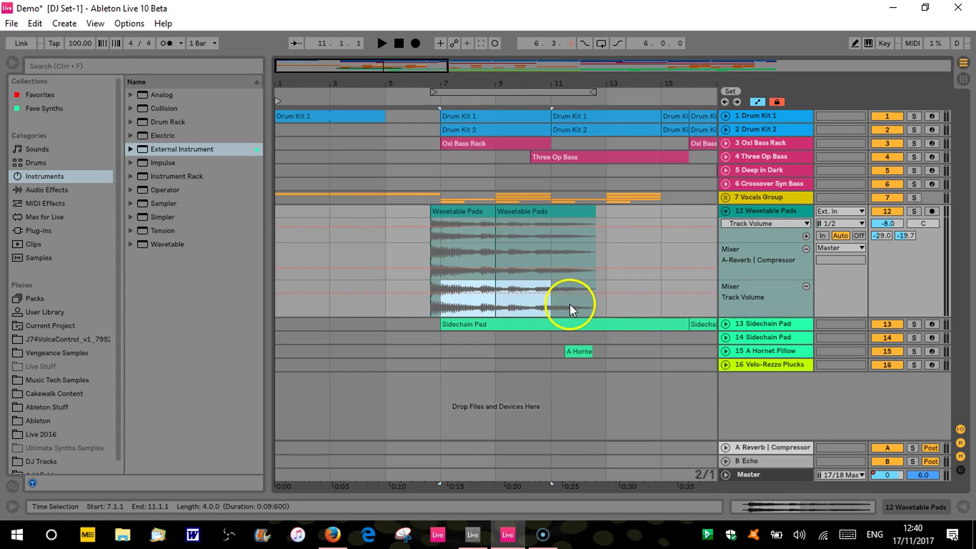
left_click_drag(549, 306, 598, 305)
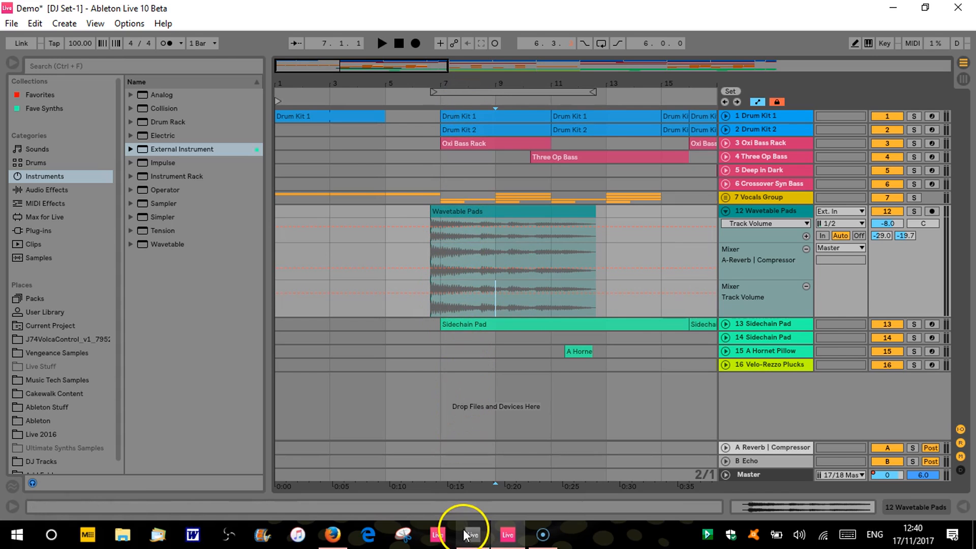
In Live 9, show Perc loop's Track Volume automation and mark a short envelope range
left_click(472, 535)
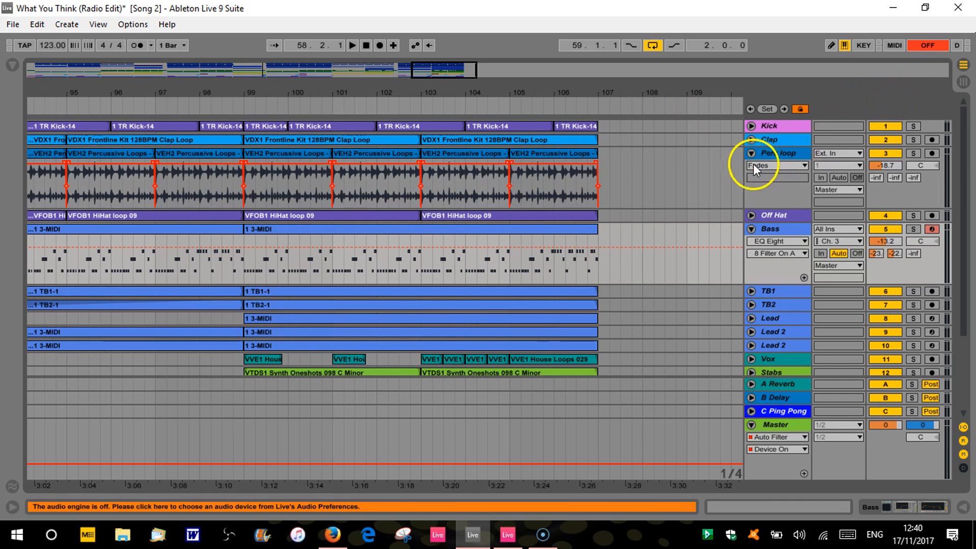
left_click(801, 165)
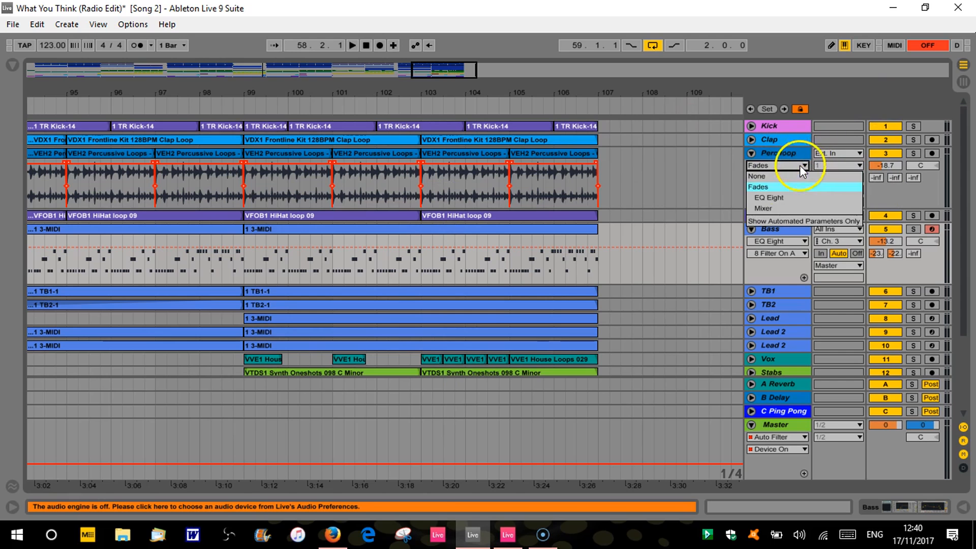
mouse_move(769, 198)
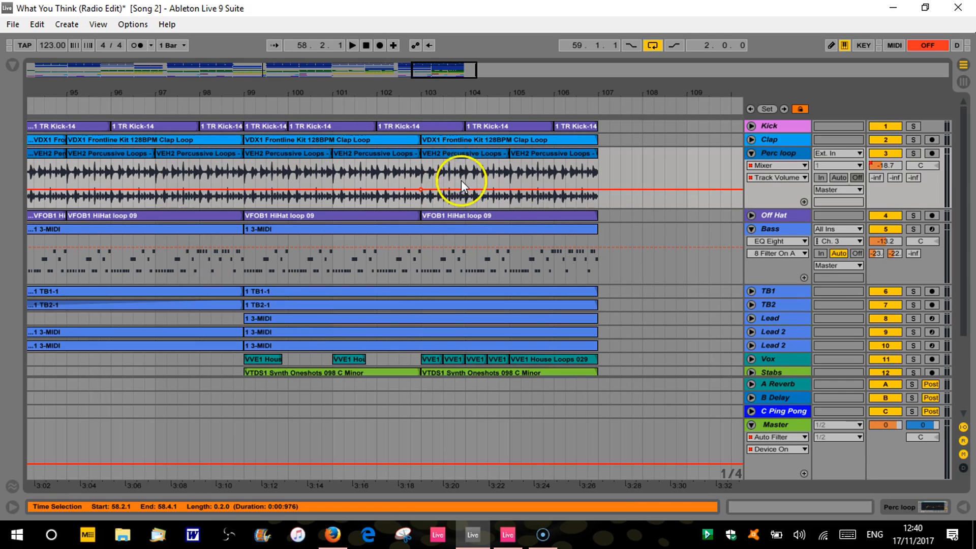
left_click_drag(417, 189, 444, 167)
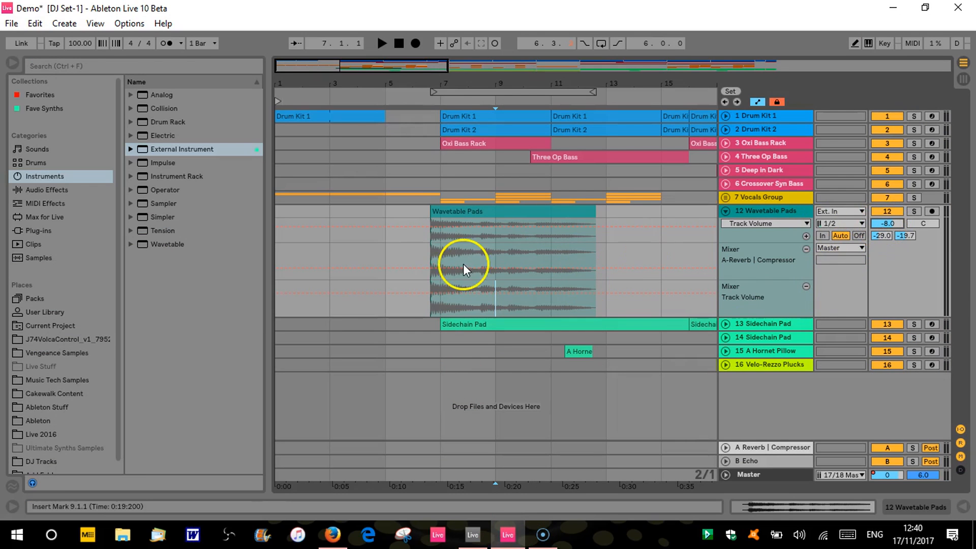
mouse_move(480, 282)
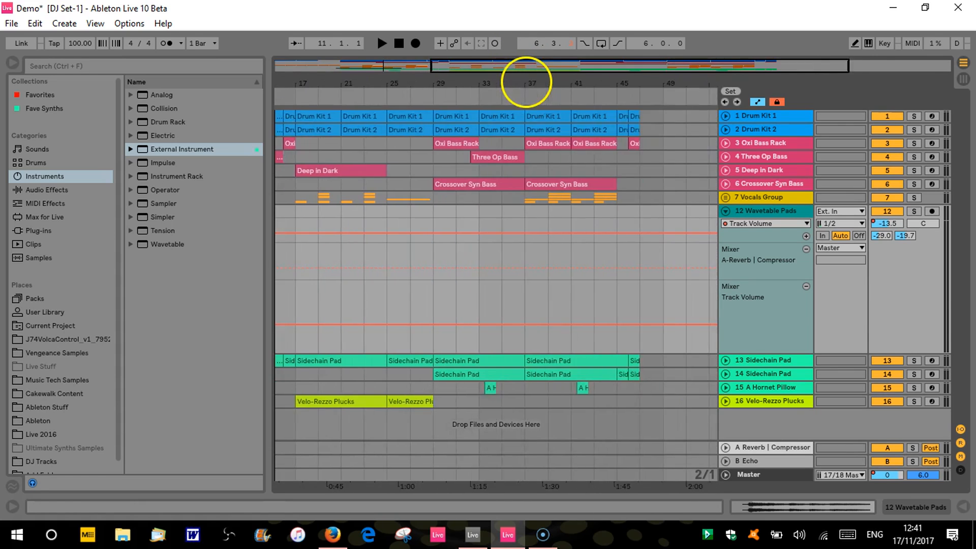
Scroll the arrangement right to bars 40–51 at the end of the set
scroll("right", 3)
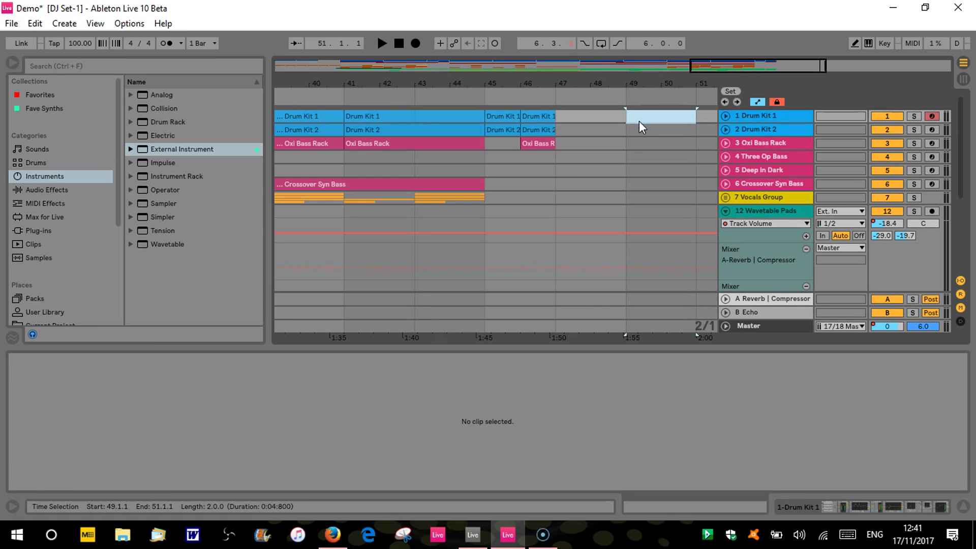
Insert an empty MIDI clip on Drum Kit 1 and add Macro 4 breakpoints at bar 49
left_click(662, 116)
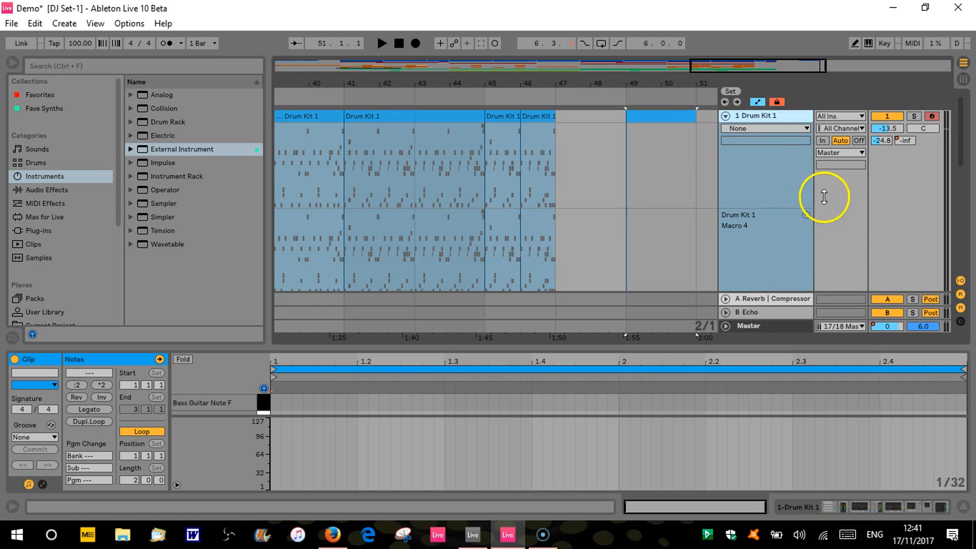
left_click(579, 249)
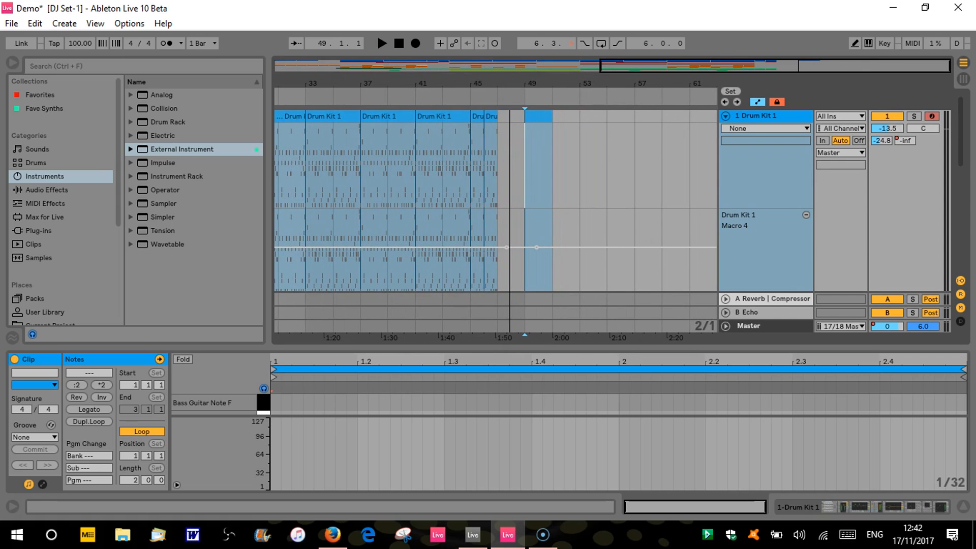
left_click(594, 182)
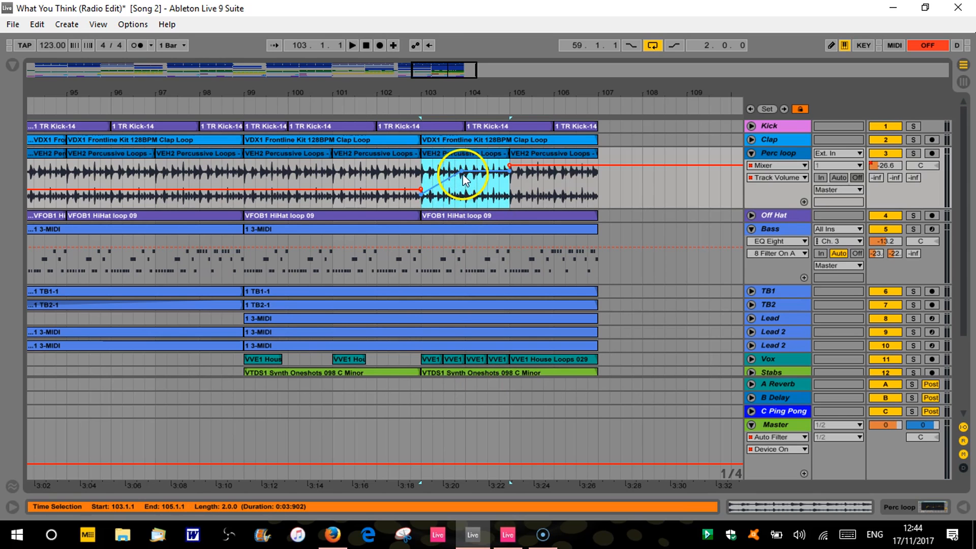
Adjust the Perc loop ramp, then drag the Wavetable Pads volume into a deep dip at bars 7–9
left_click_drag(464, 180, 510, 166)
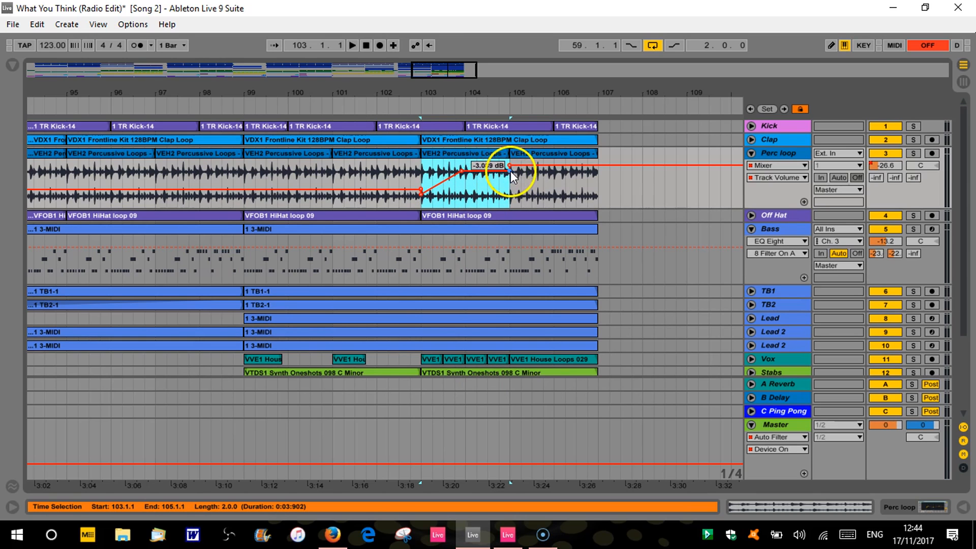
left_click_drag(511, 167, 426, 190)
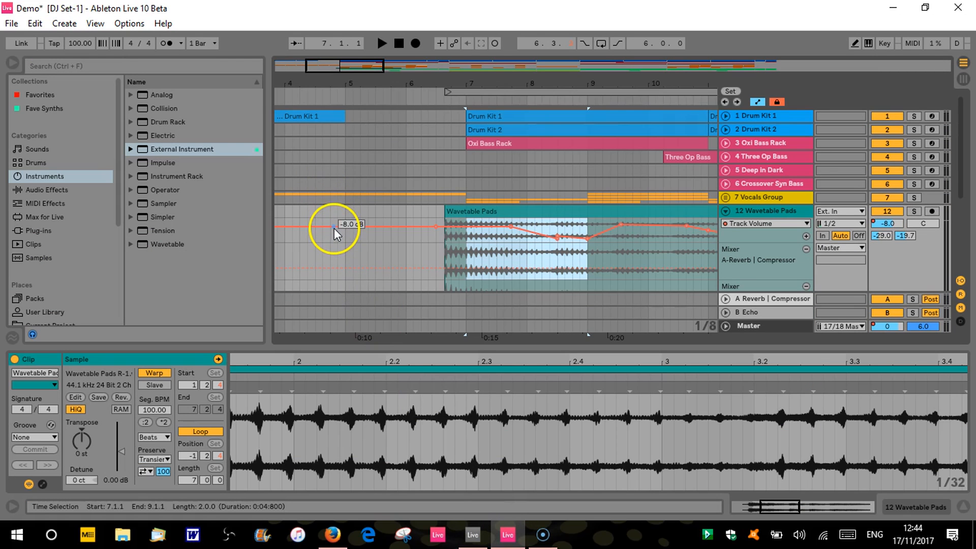
mouse_move(438, 232)
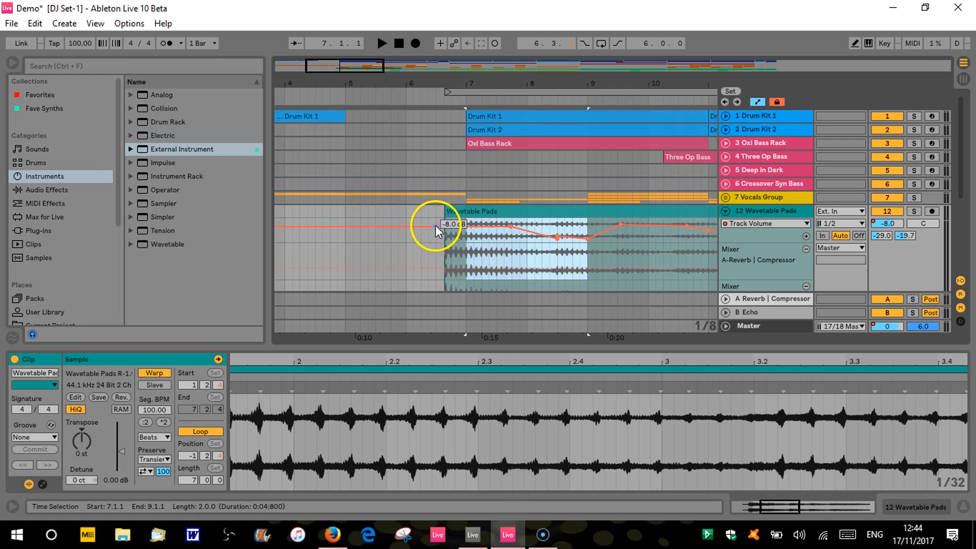
left_click_drag(436, 225, 520, 236)
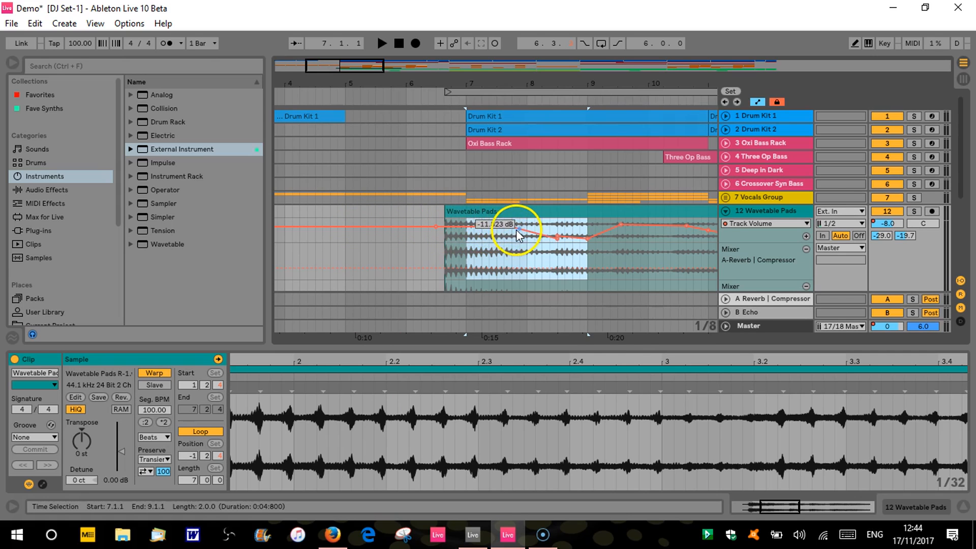
left_click_drag(519, 233, 544, 239)
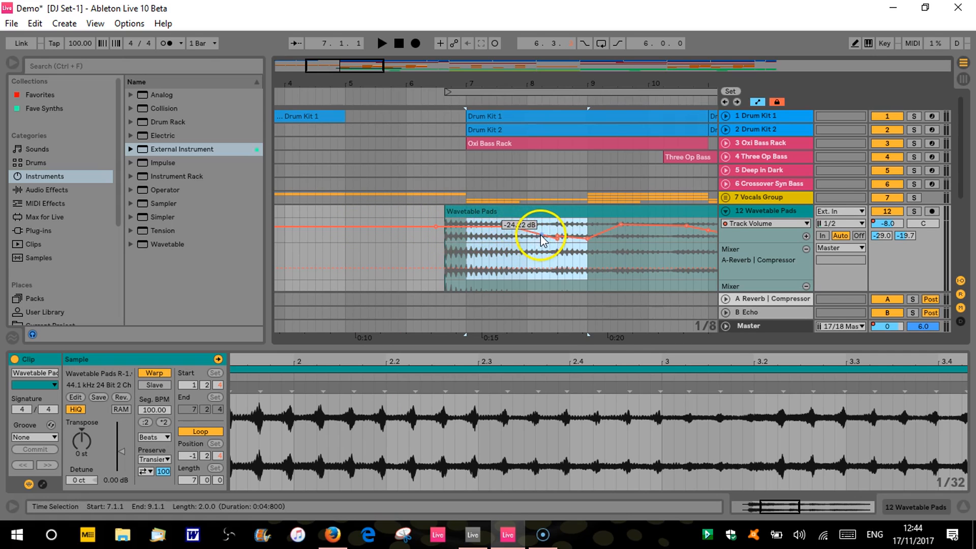
left_click_drag(543, 240, 568, 268)
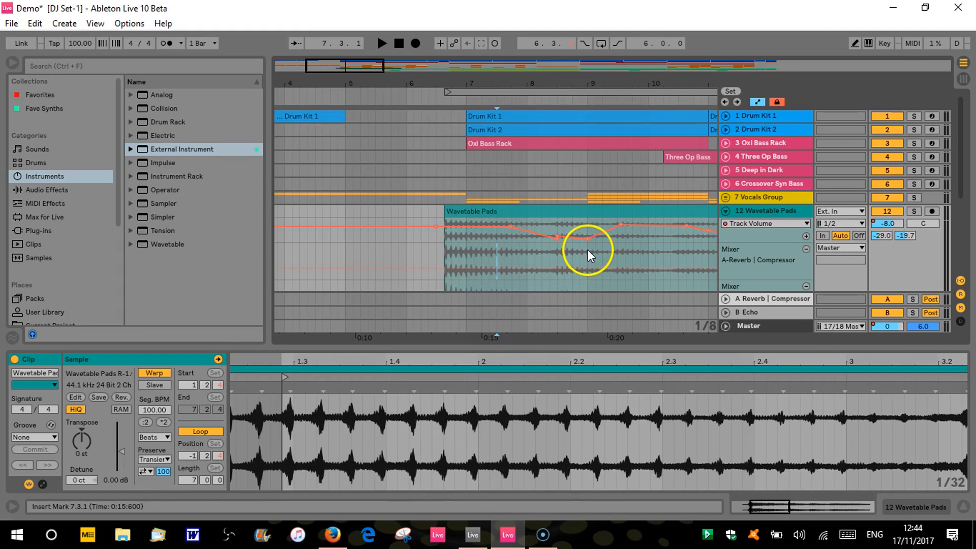
Select bars 6.3.3–9.1.1 and reshape the volume into a smooth dip, clip start near -7 dB
left_click_drag(446, 249, 585, 249)
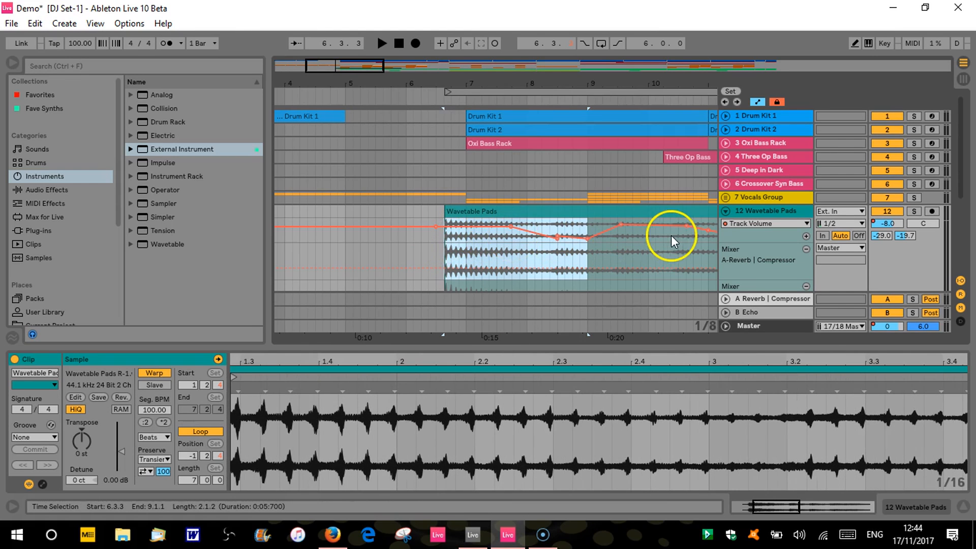
left_click_drag(673, 235, 573, 240)
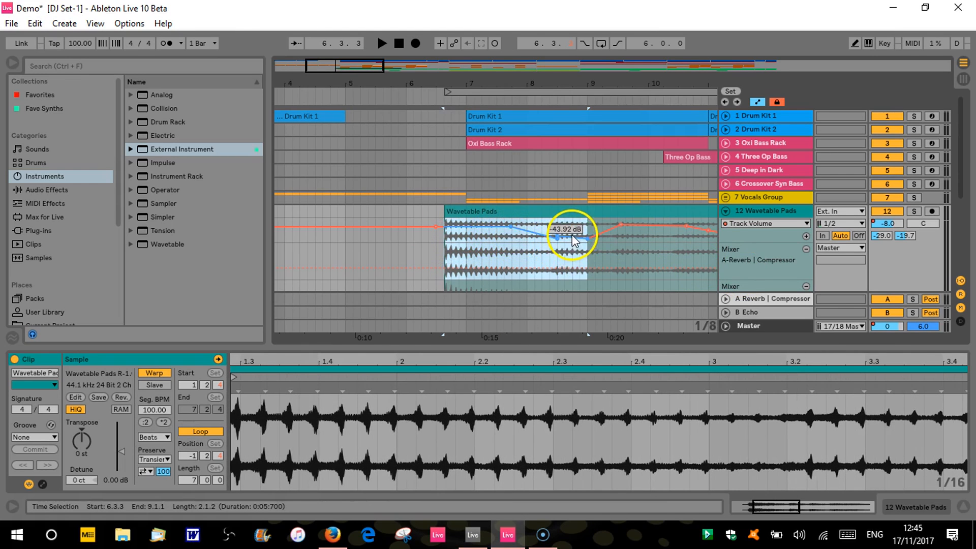
left_click_drag(573, 243, 510, 239)
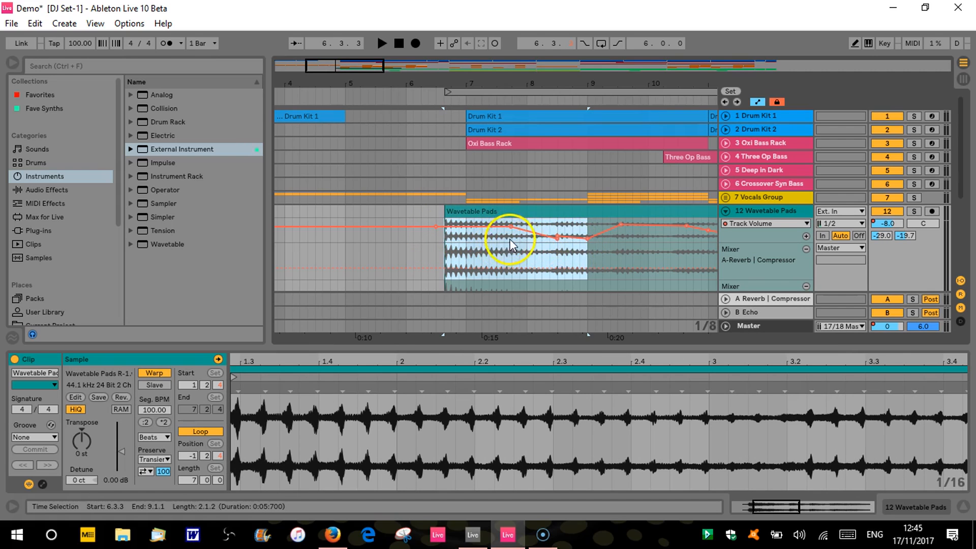
mouse_move(514, 245)
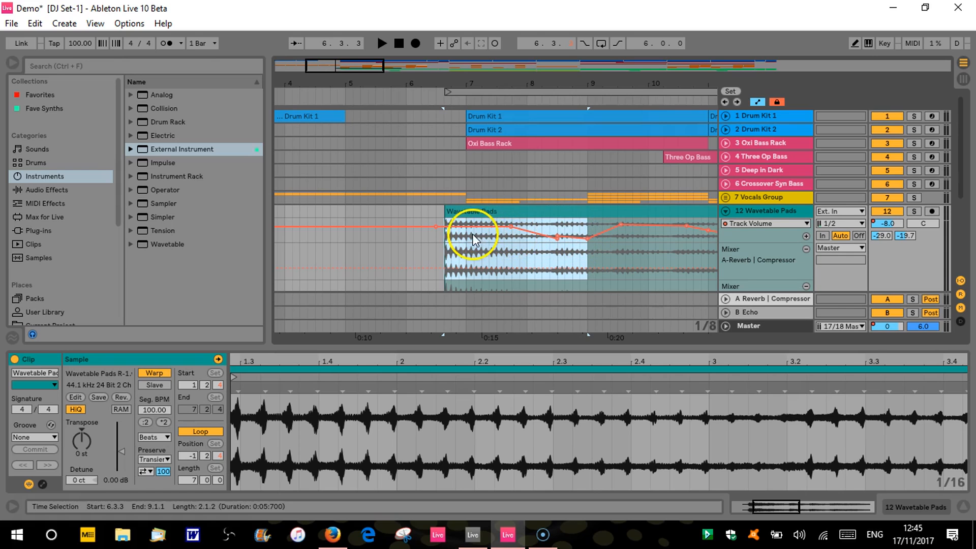
left_click_drag(473, 238, 457, 225)
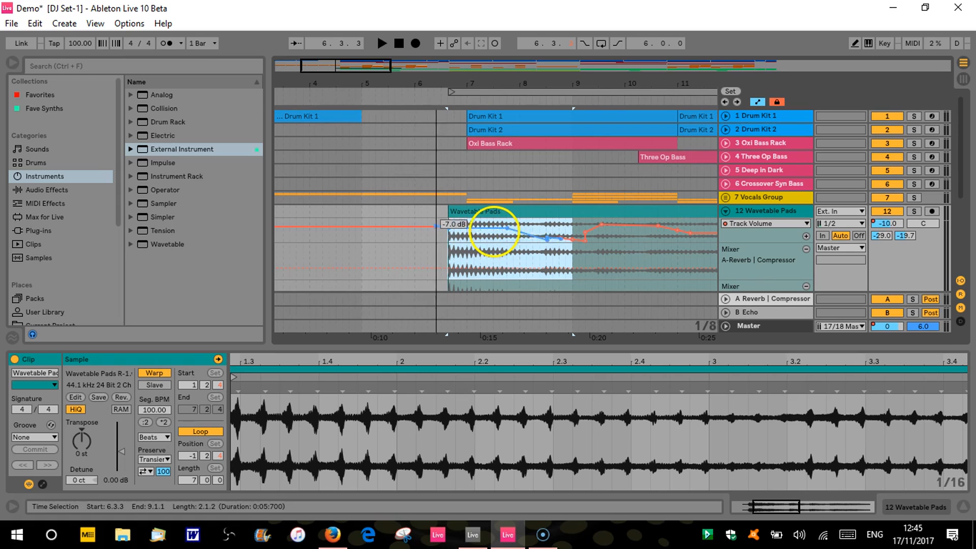
left_click_drag(495, 229, 504, 239)
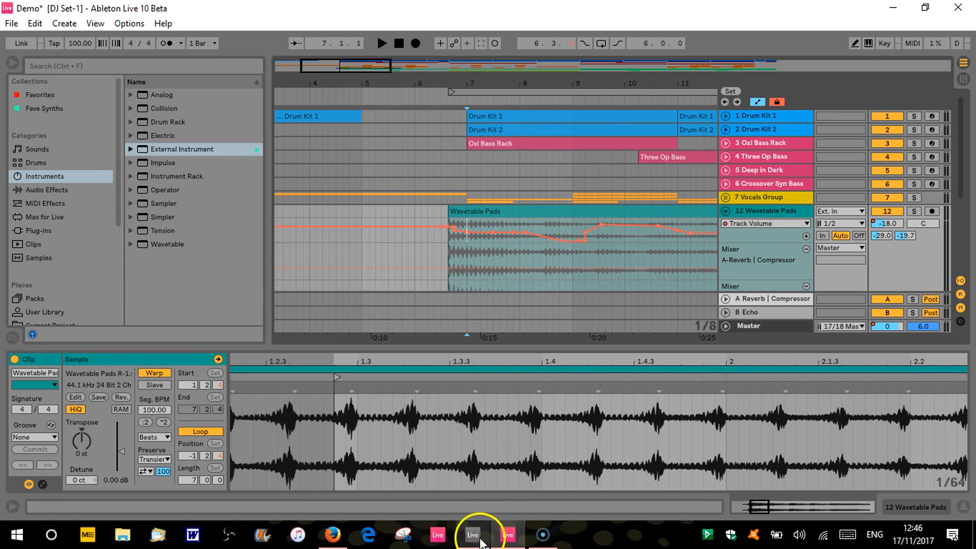
In Live 9, reshape the Perc loop volume jump at bar 103 into a ramp toward bar 105
left_click(472, 534)
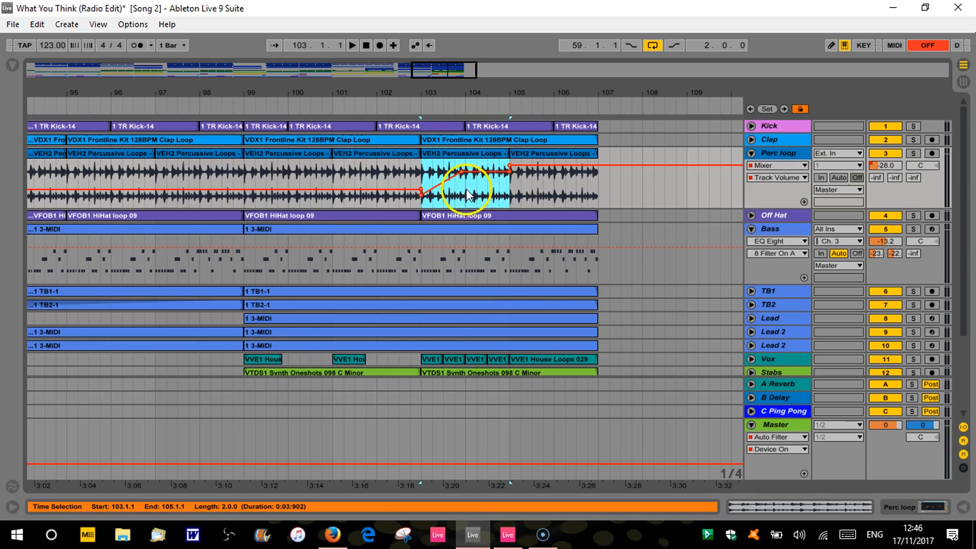
left_click_drag(463, 190, 489, 171)
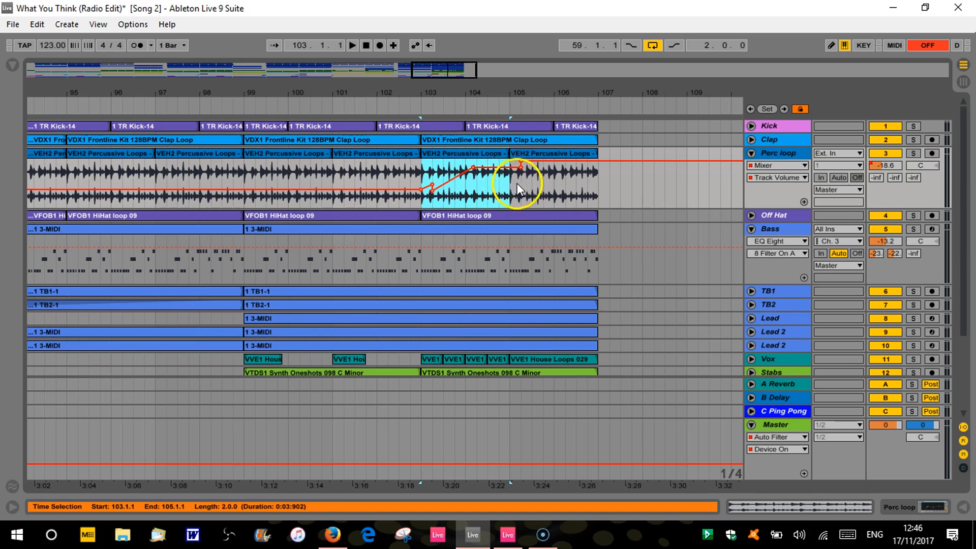
mouse_move(552, 195)
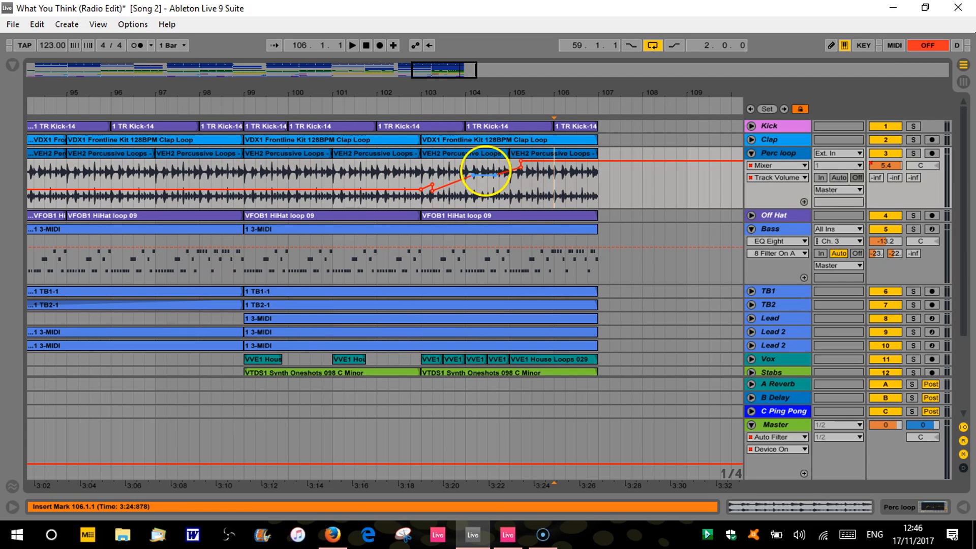
left_click(507, 534)
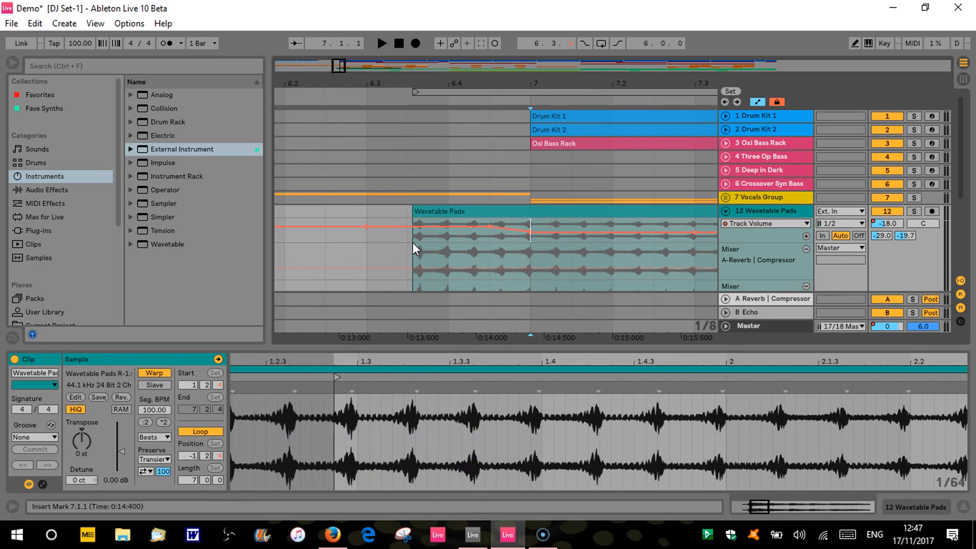
Zoom in on the start of the Wavetable Pads clip in Live 10
left_click_drag(414, 228, 414, 236)
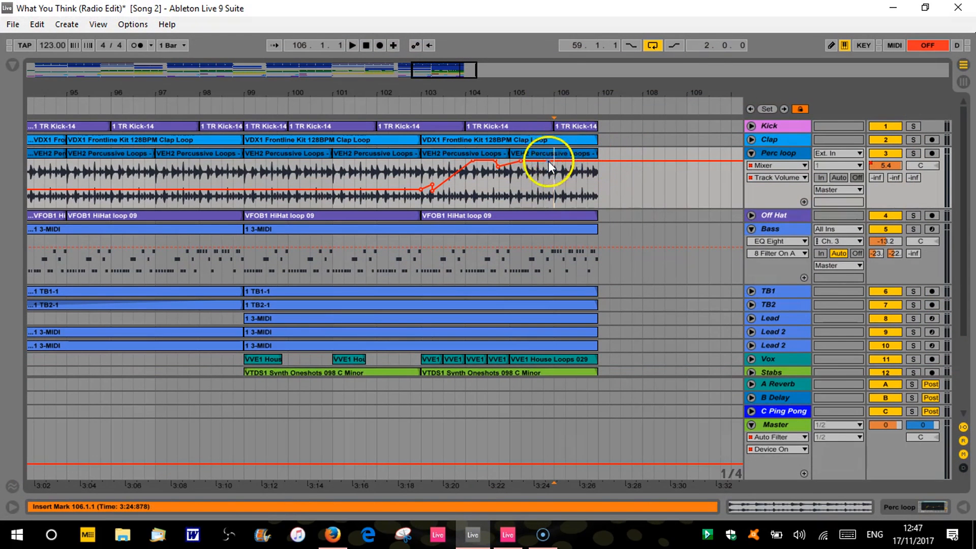
Nudge a breakpoint on the Perc loop volume ramp after bar 103
left_click_drag(567, 163, 567, 168)
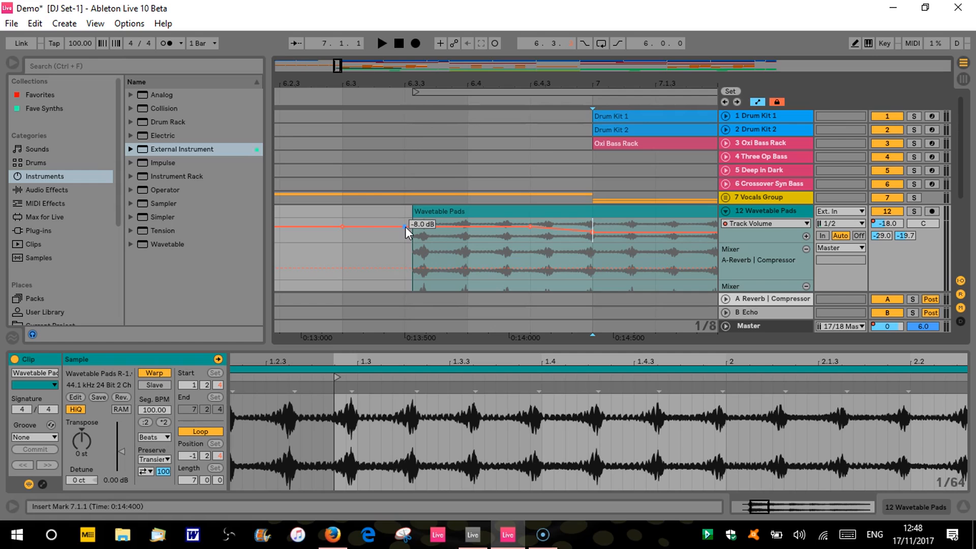
Set the Wavetable Pads clip-start volume breakpoint to -8.0 dB
left_click_drag(413, 227, 413, 235)
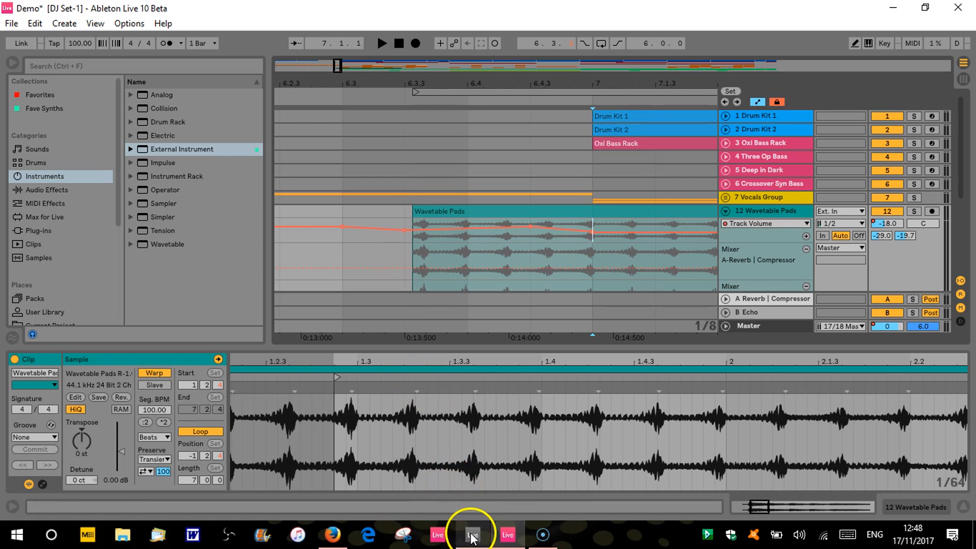
Bring the Live 9 song to the front again from the taskbar
left_click(472, 535)
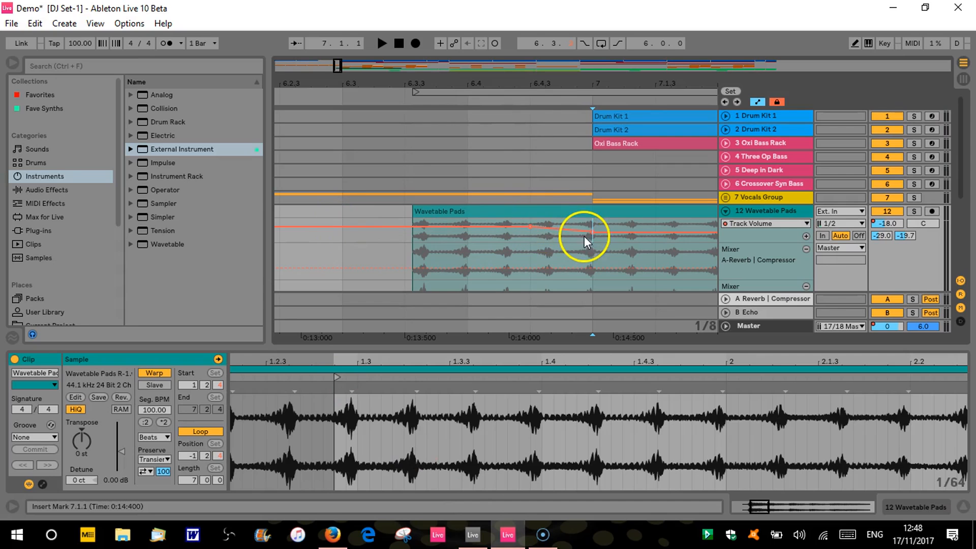
Move the Wavetable Pads volume automation near the bar 7 guide line to -24 dB
left_click_drag(586, 236, 467, 236)
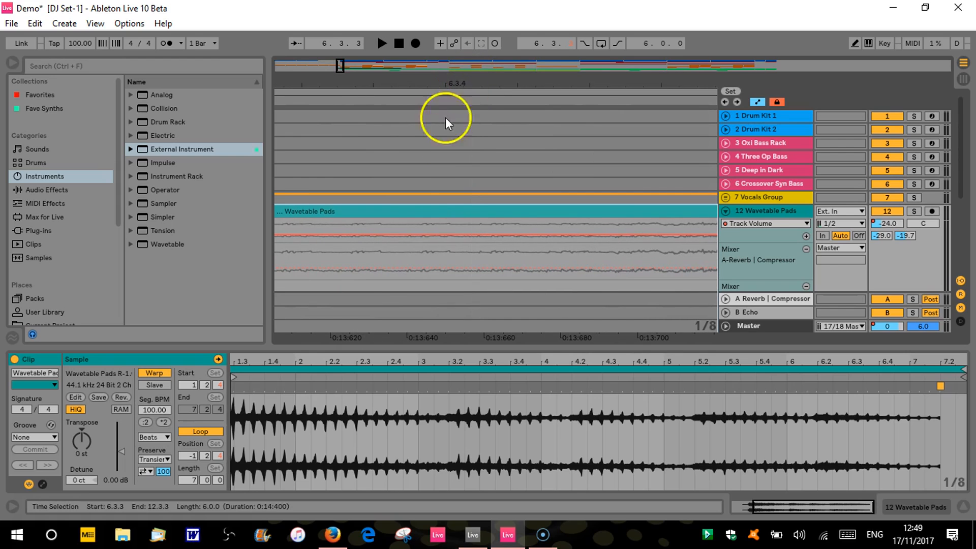
mouse_move(448, 258)
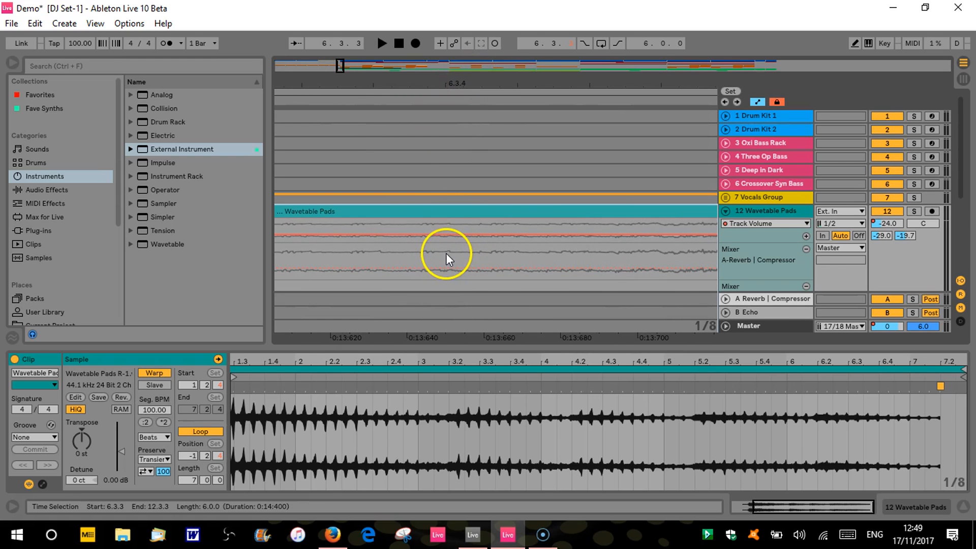
Open the volume automation's context options and place the insert marker at 6.3.4
right_click(701, 326)
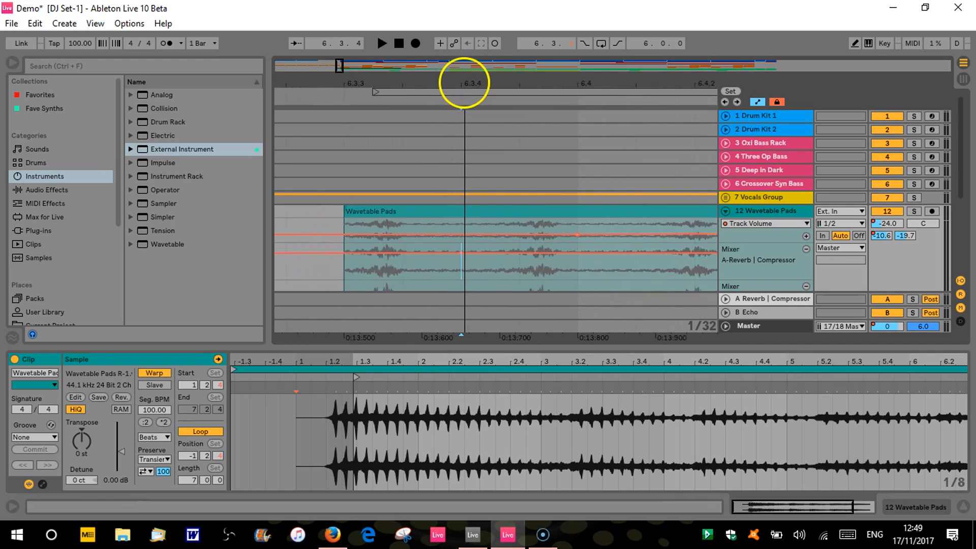
left_click(518, 249)
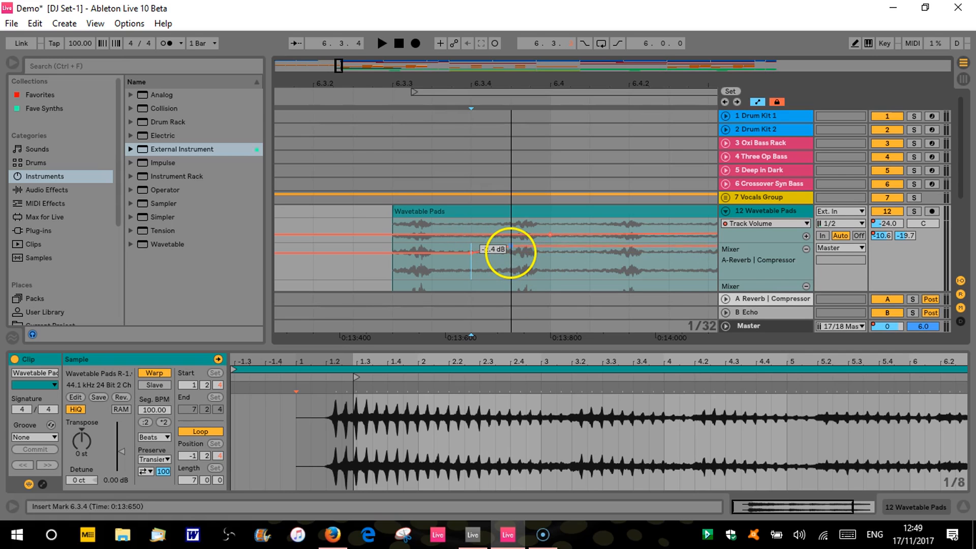
Move the Wavetable Pads volume breakpoint through -68 dB and -14 dB, ending at 0.0 dB
left_click_drag(510, 251, 472, 274)
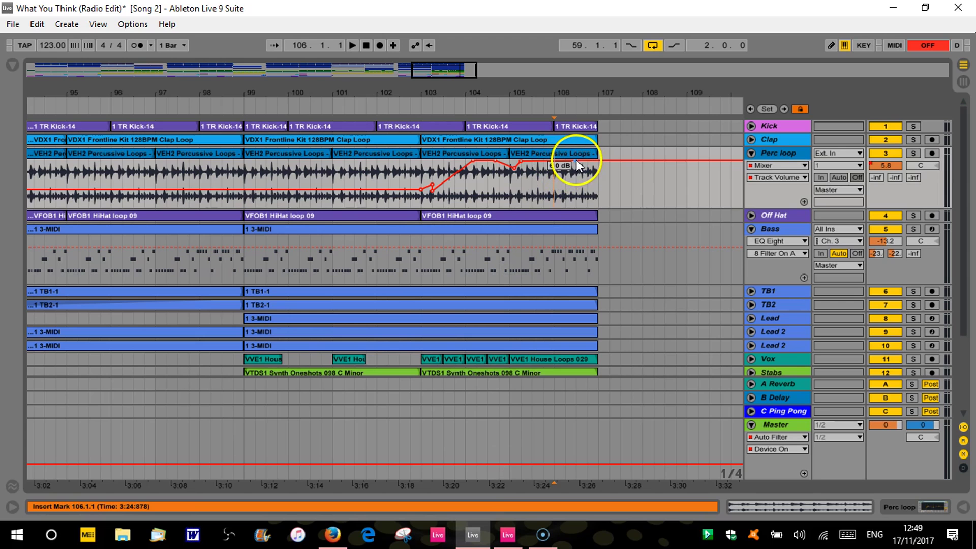
left_click_drag(573, 164, 555, 177)
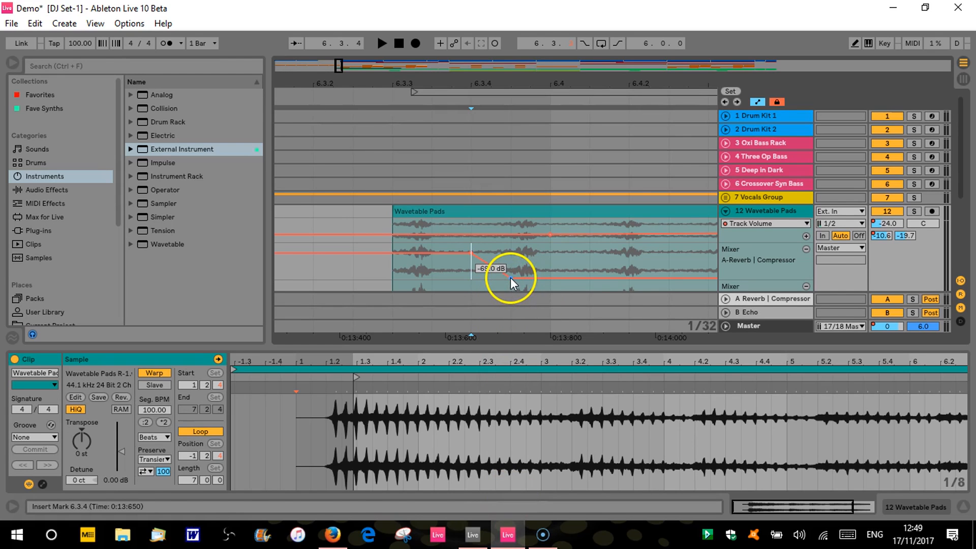
left_click_drag(510, 280, 472, 250)
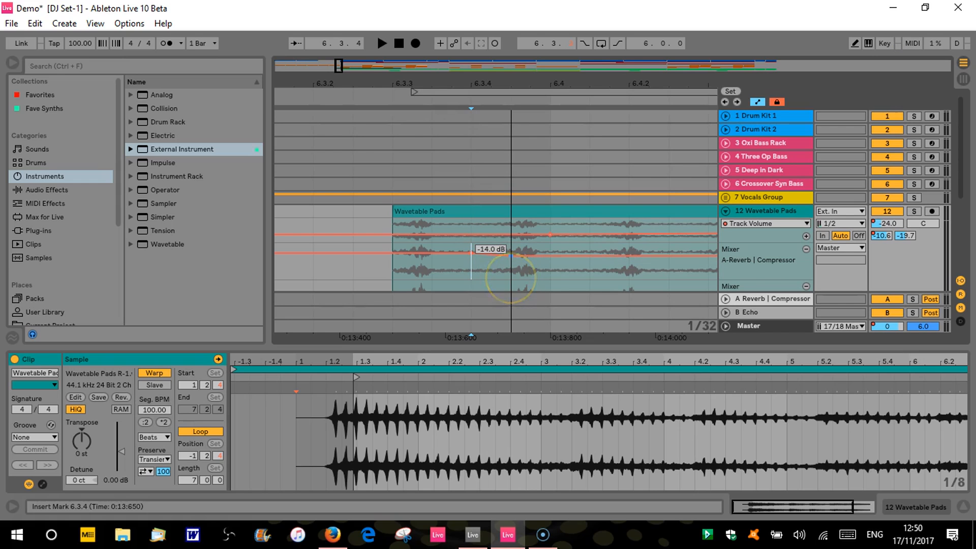
left_click_drag(488, 261, 491, 247)
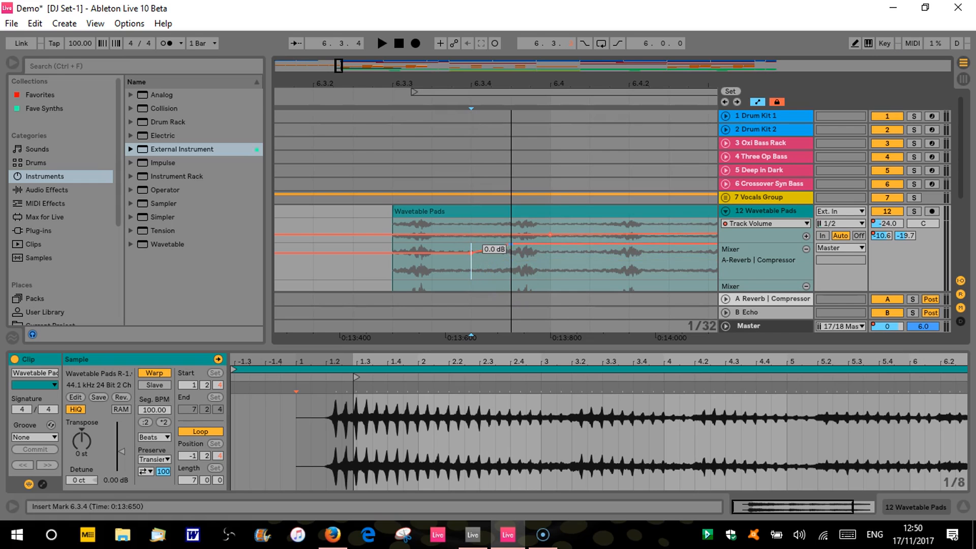
left_click_drag(494, 249, 512, 271)
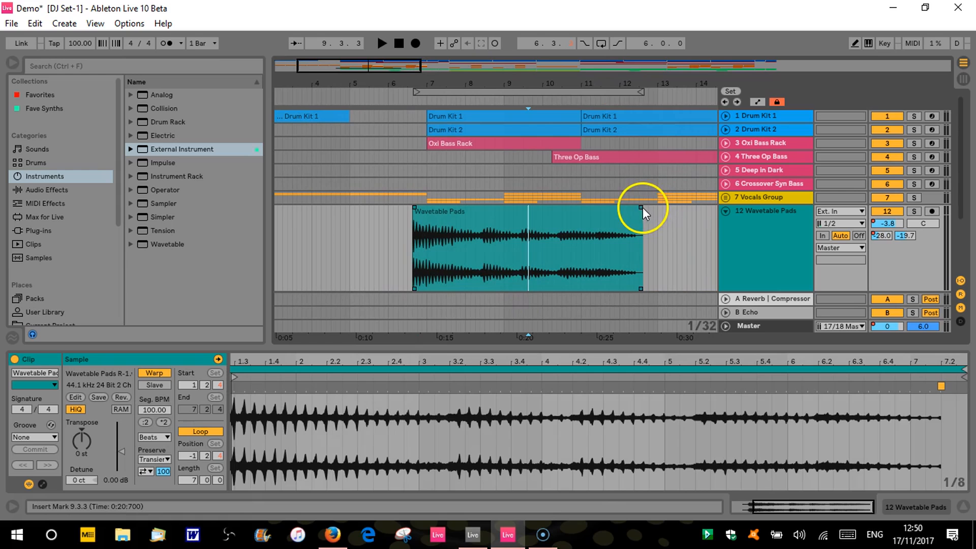
Pull in the Wavetable Pads clip's end fade handle and bend the fade-out curve
left_click_drag(641, 209, 588, 215)
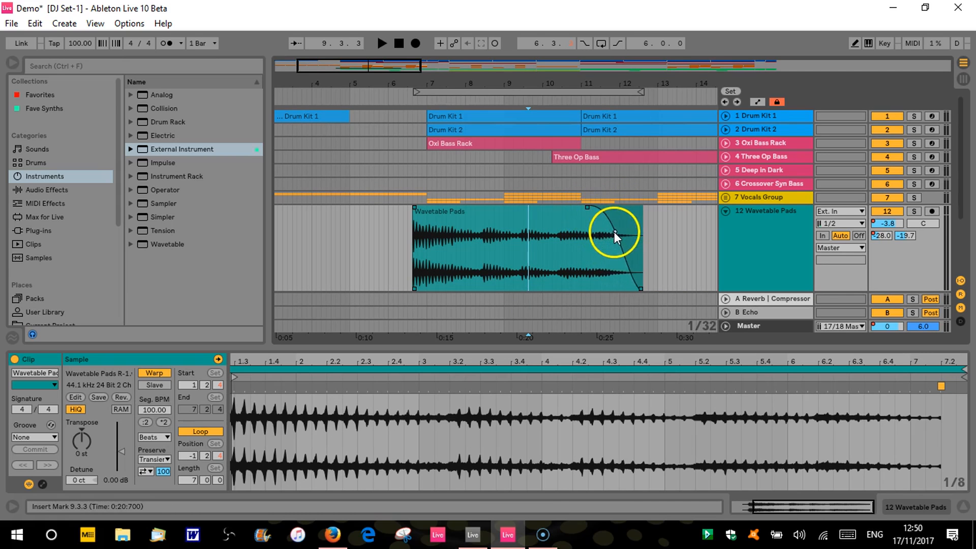
left_click_drag(613, 235, 641, 293)
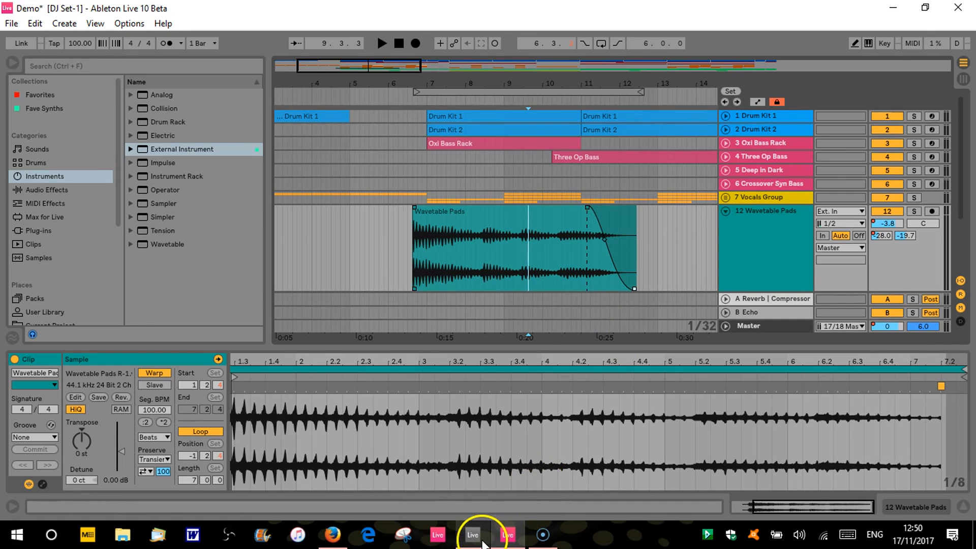
In Live 9, show the Perc loop track's Fades and adjust its clip's fade-out
left_click(472, 535)
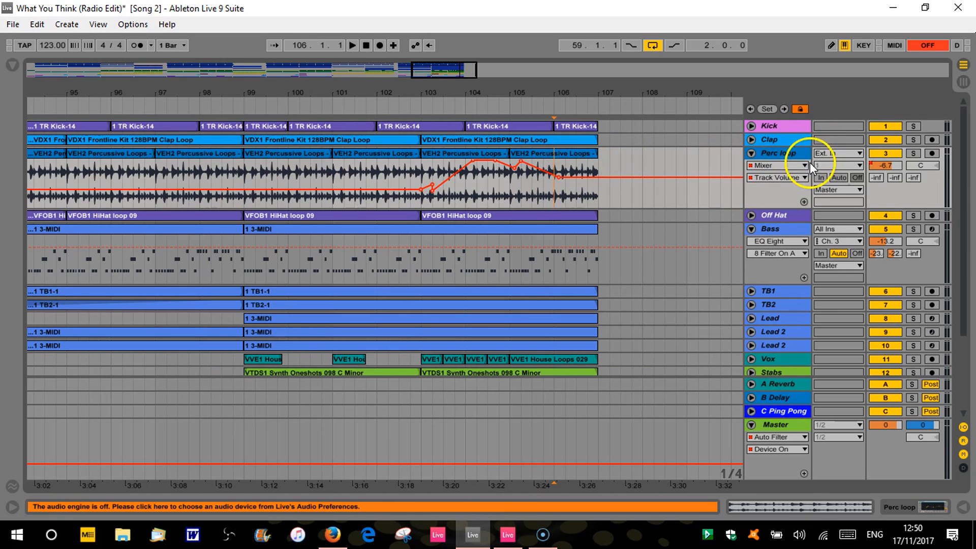
left_click(778, 177)
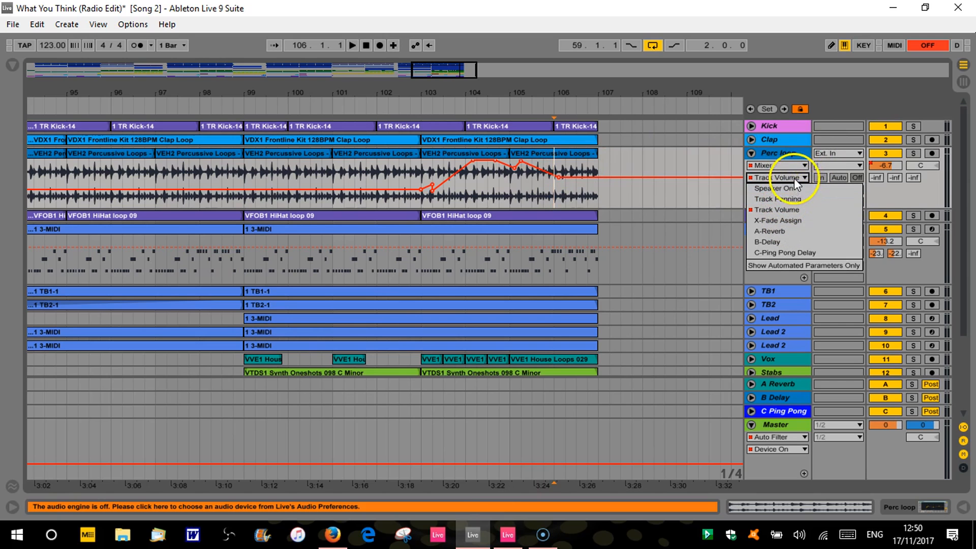
left_click(802, 166)
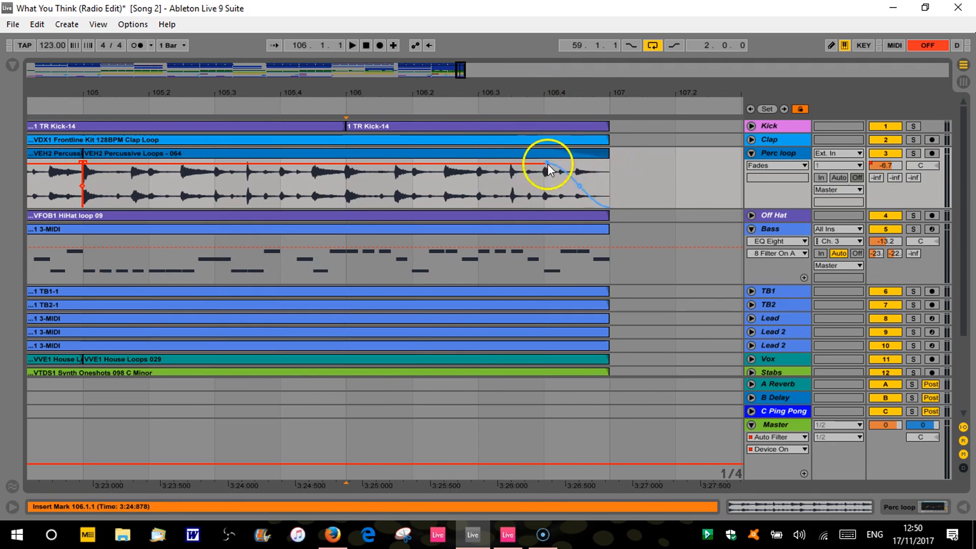
left_click_drag(548, 168, 541, 189)
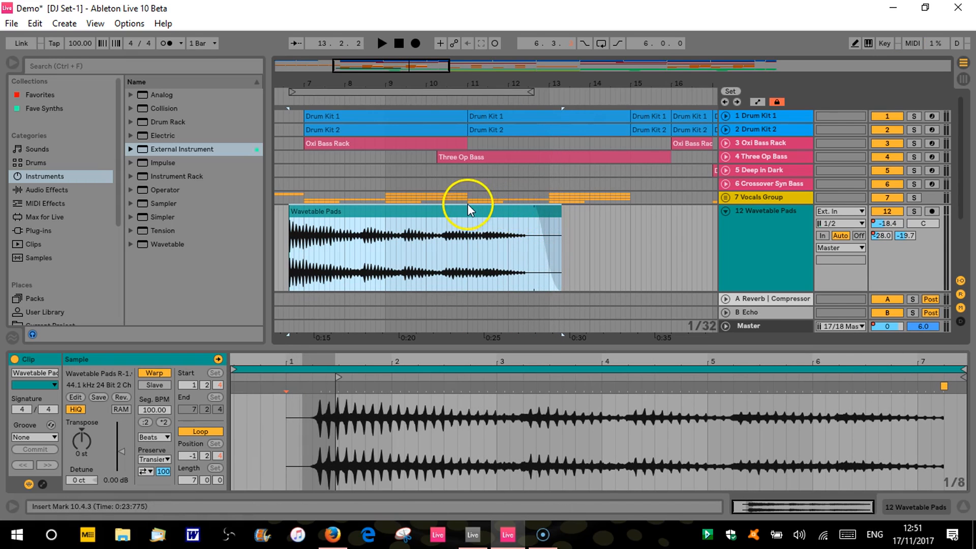
Consolidate the Wavetable Pads clip via its right-click menu into a timestamped clip
right_click(468, 210)
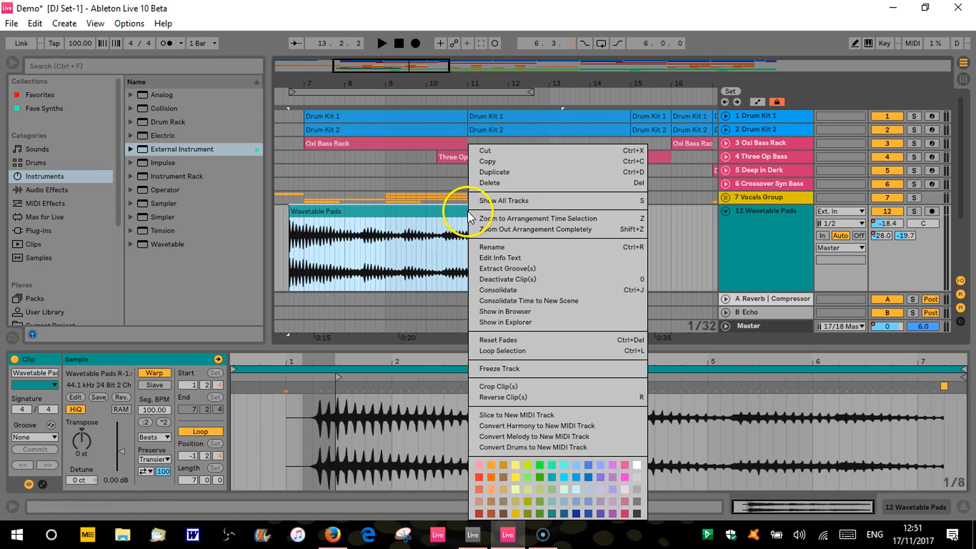
left_click(497, 290)
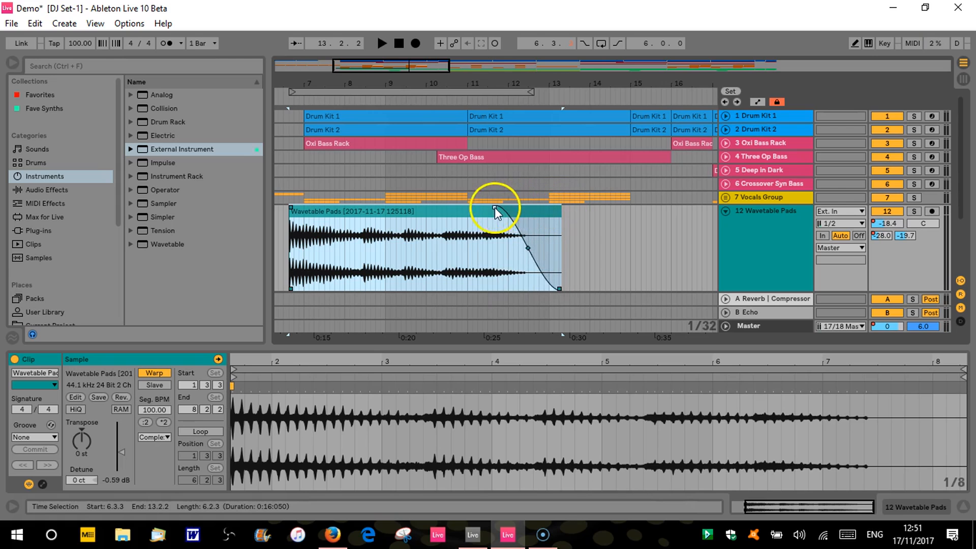
Start the Wavetable Pads fade-out earlier, shorten the clip, and fine-tune both fade handles
left_click_drag(495, 208, 545, 290)
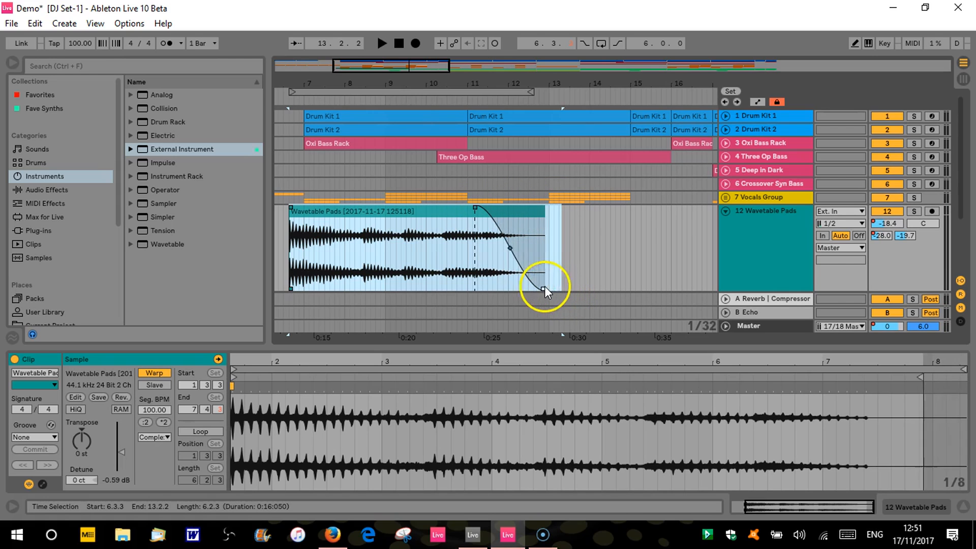
left_click_drag(545, 291, 497, 250)
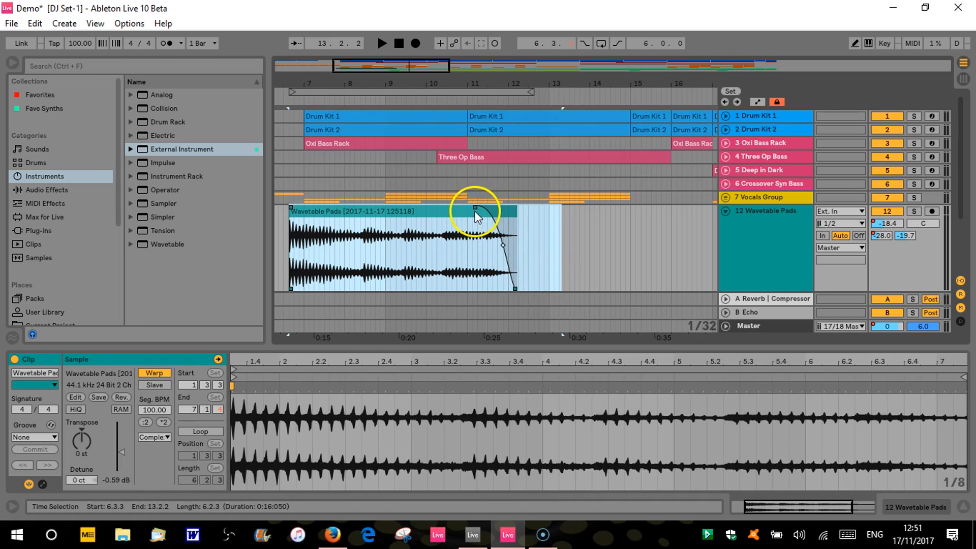
left_click_drag(475, 207, 509, 293)
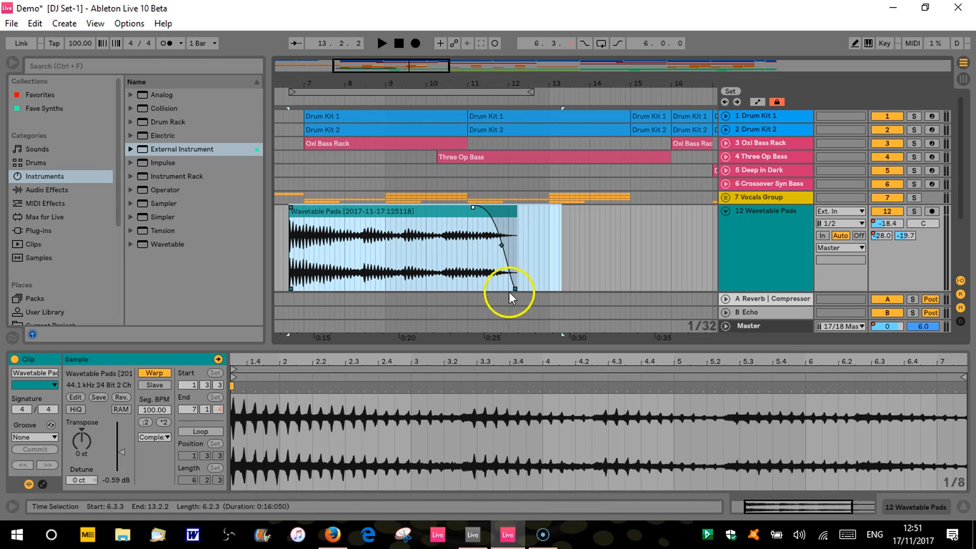
left_click_drag(510, 297, 537, 291)
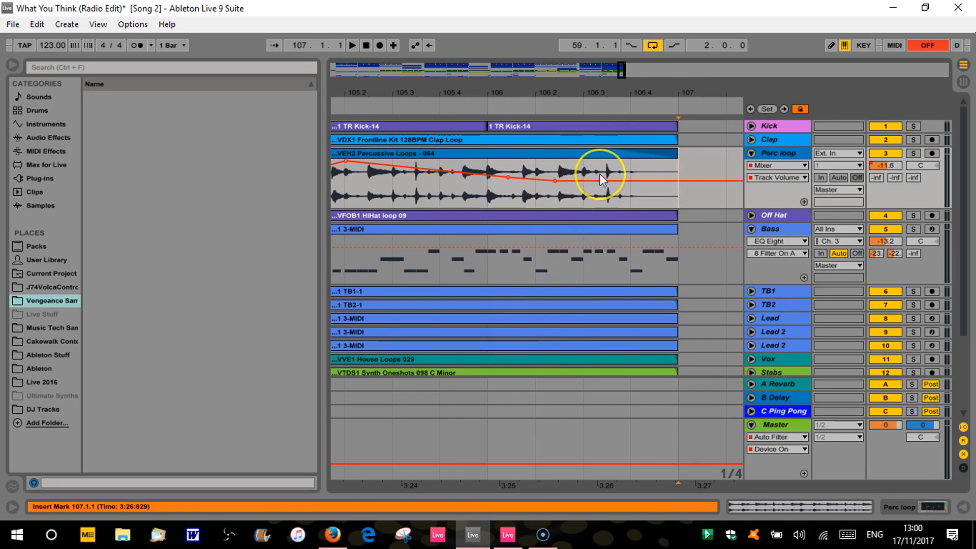
mouse_move(582, 188)
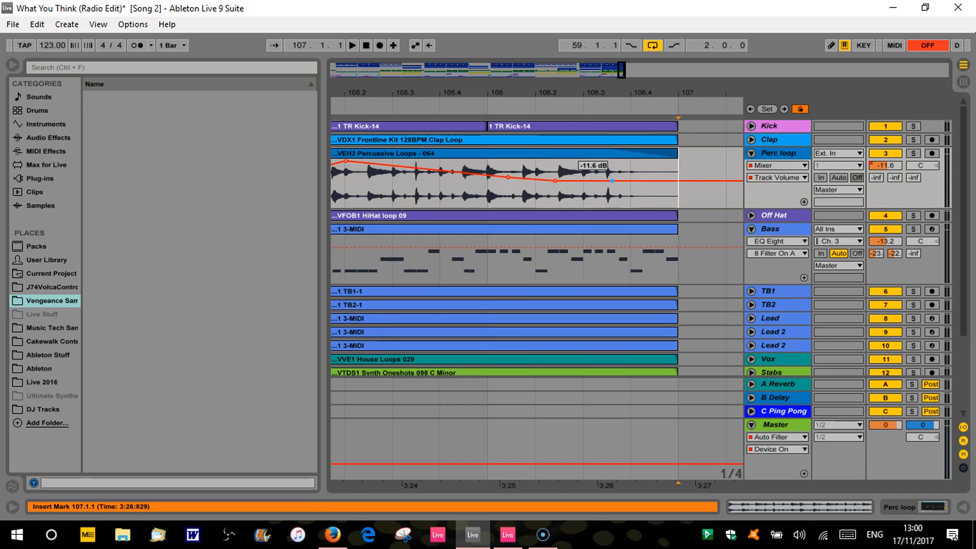
Lower the Perc loop volume breakpoint to -15.0 dB, then switch back to Live 10
left_click_drag(611, 179, 582, 181)
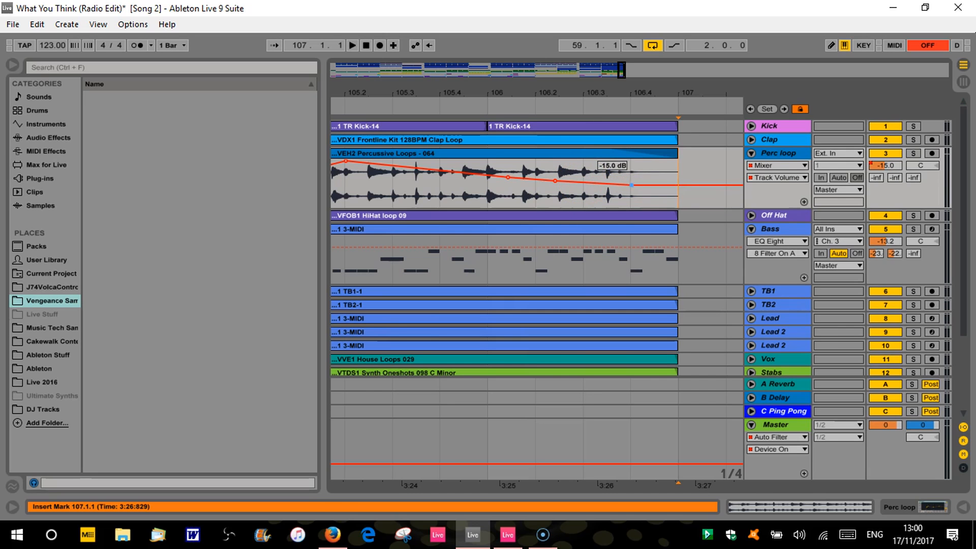
left_click(508, 534)
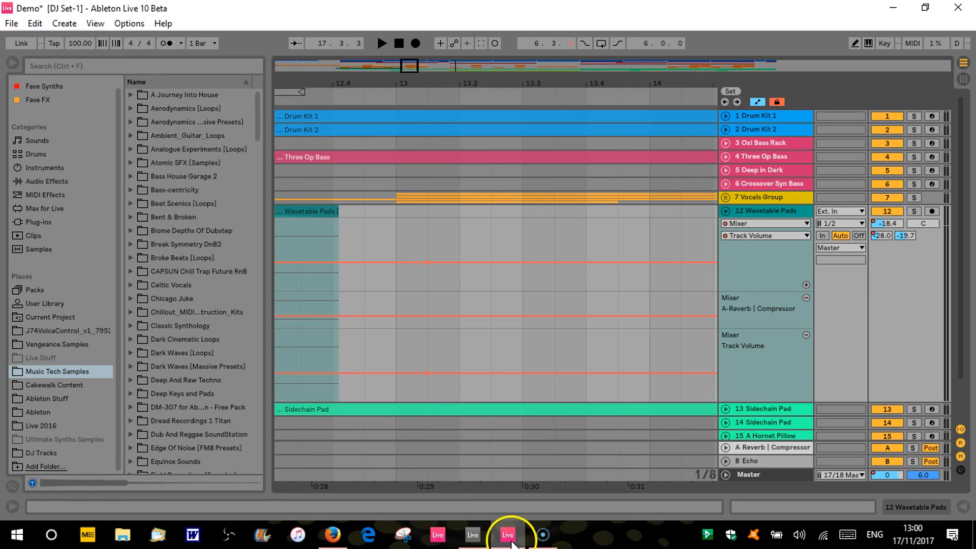